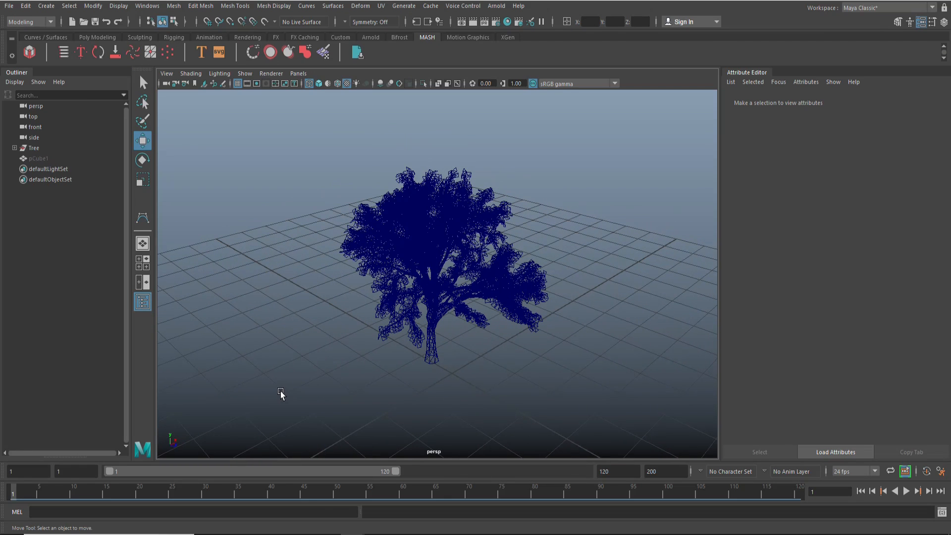
mouse_move(329, 196)
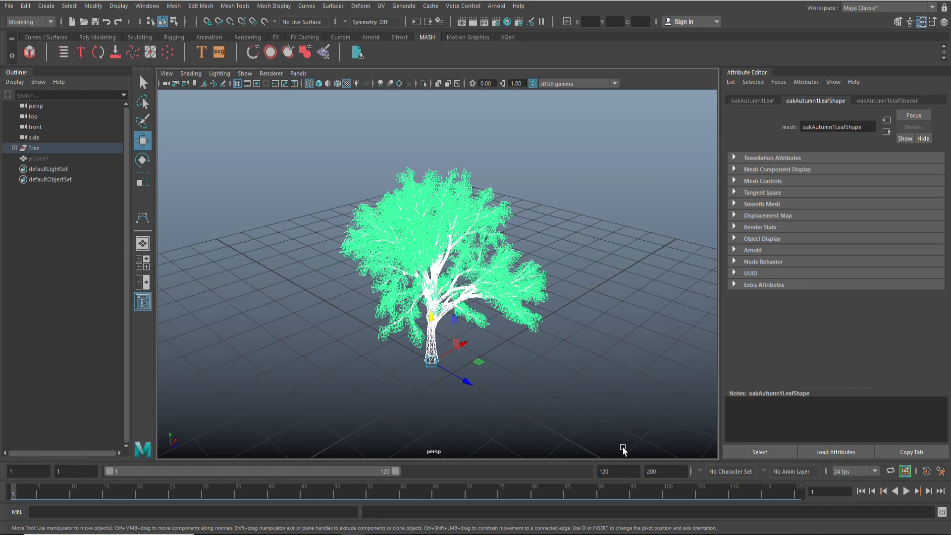
Hide the selected tree model with Ctrl+H to clear the view
key(ctrl+h)
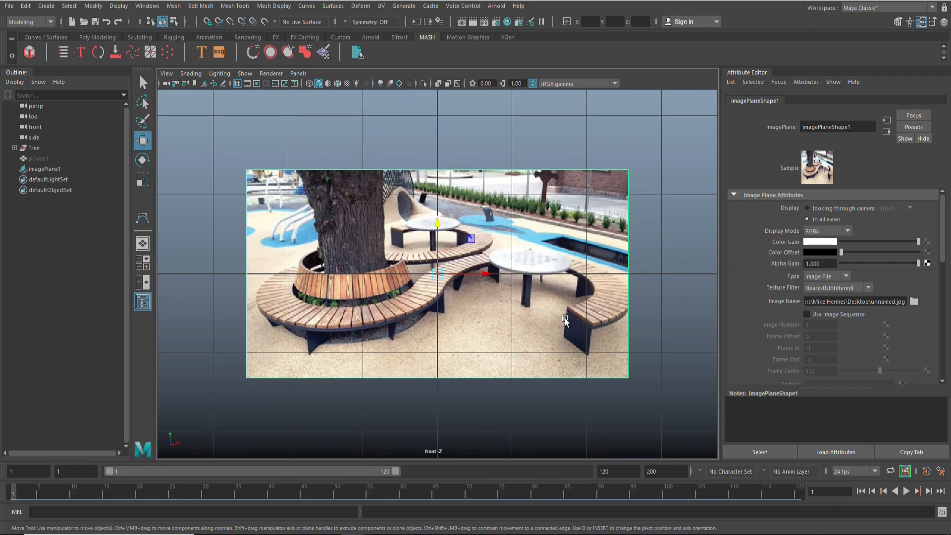
mouse_move(251, 275)
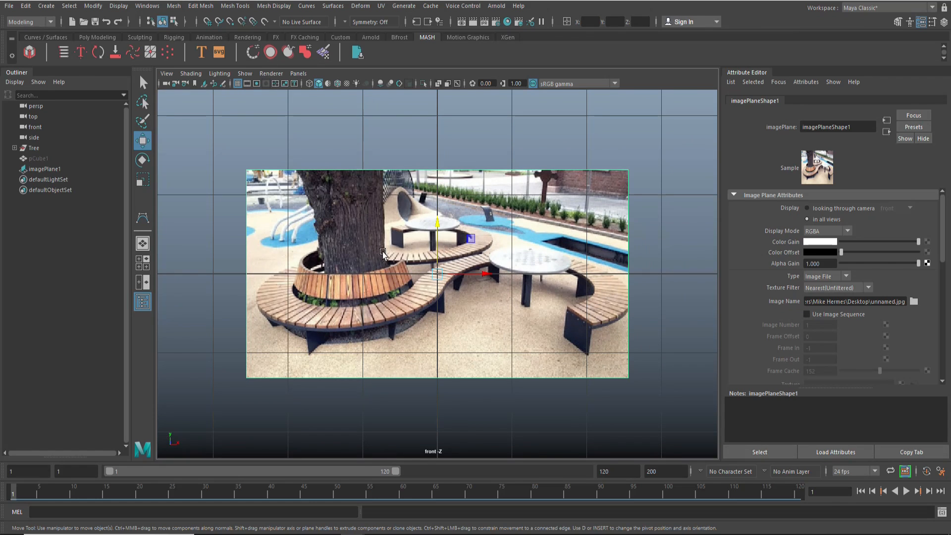
mouse_move(506, 302)
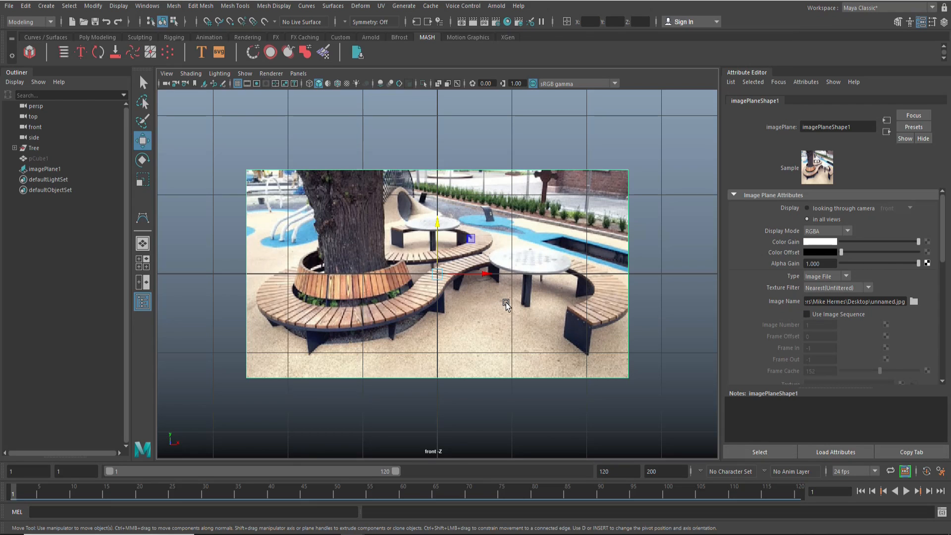
mouse_move(521, 324)
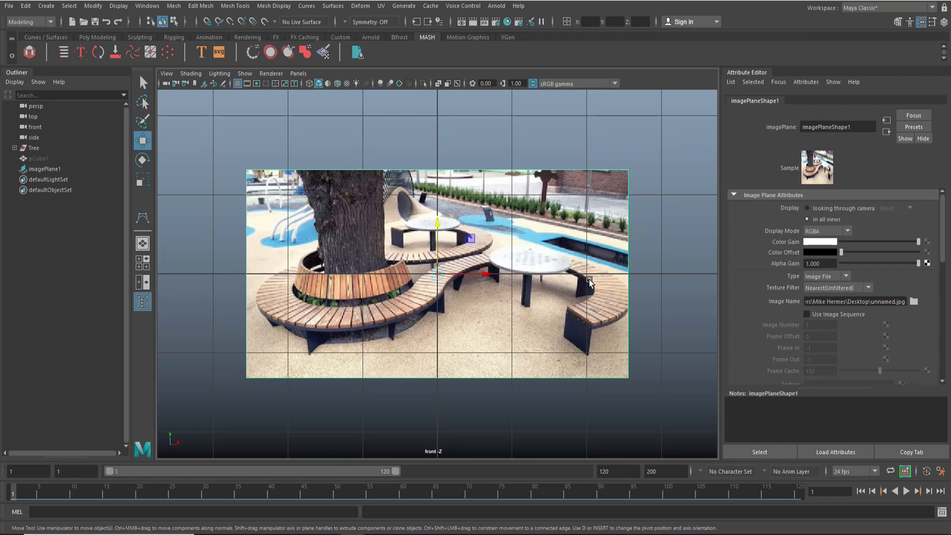
mouse_move(625, 302)
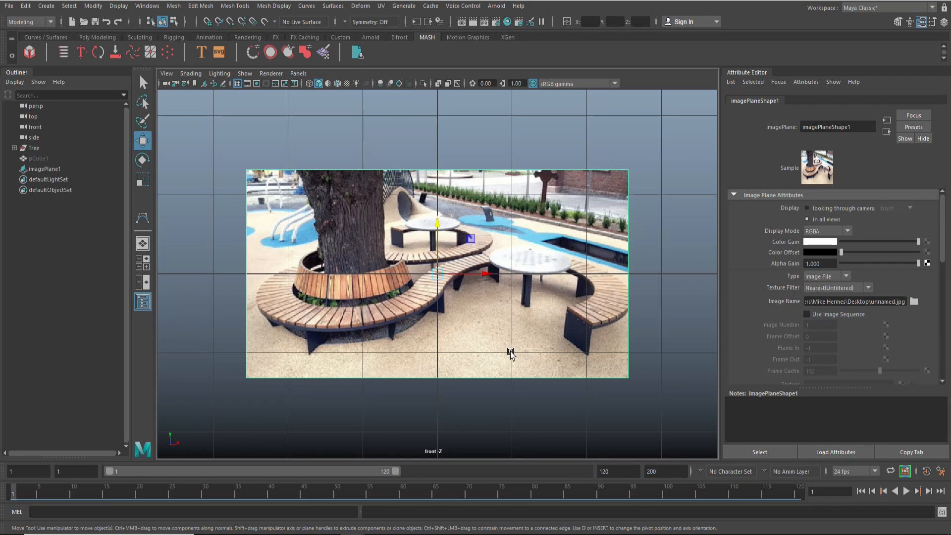
mouse_move(511, 364)
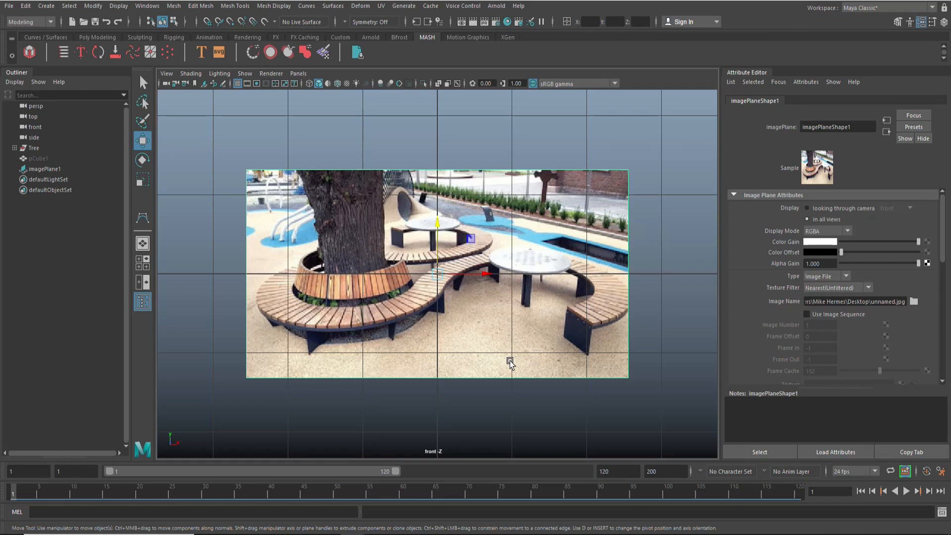
mouse_move(482, 370)
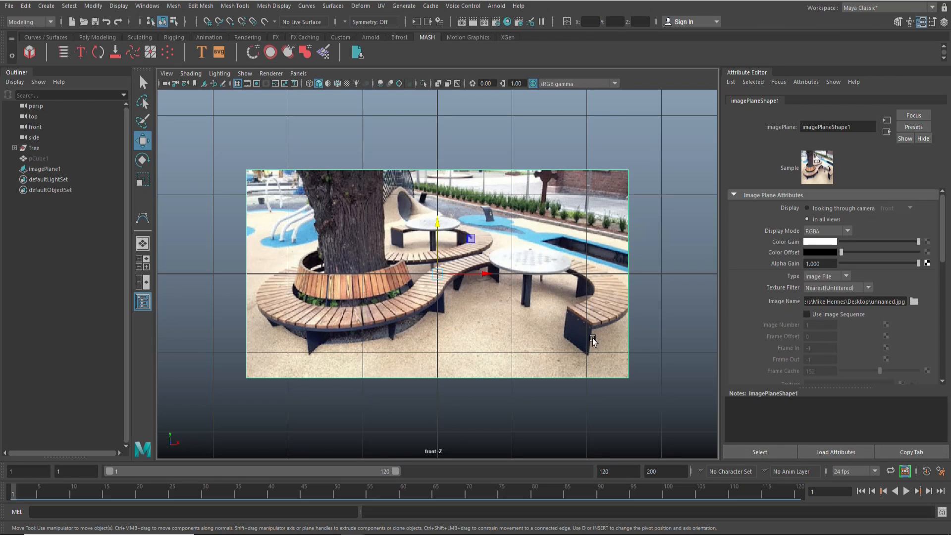
mouse_move(535, 317)
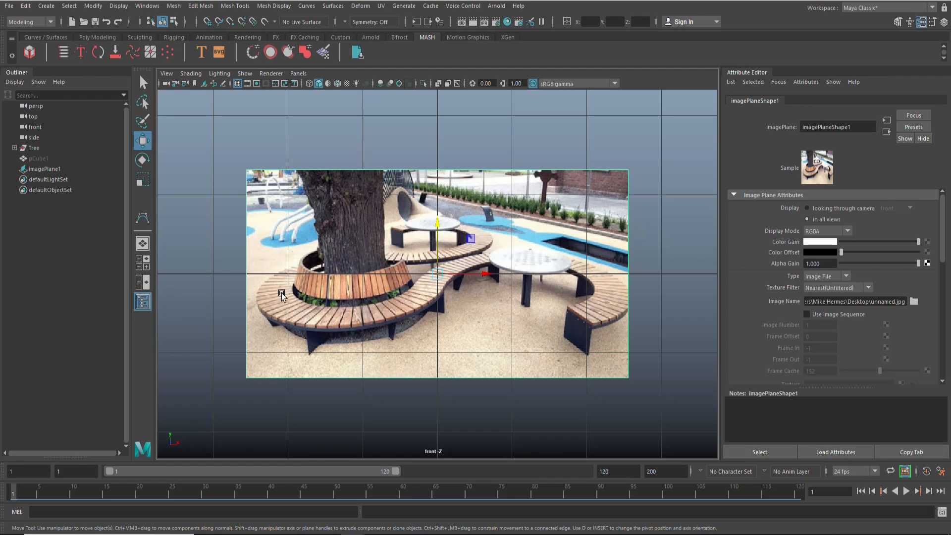
mouse_move(573, 333)
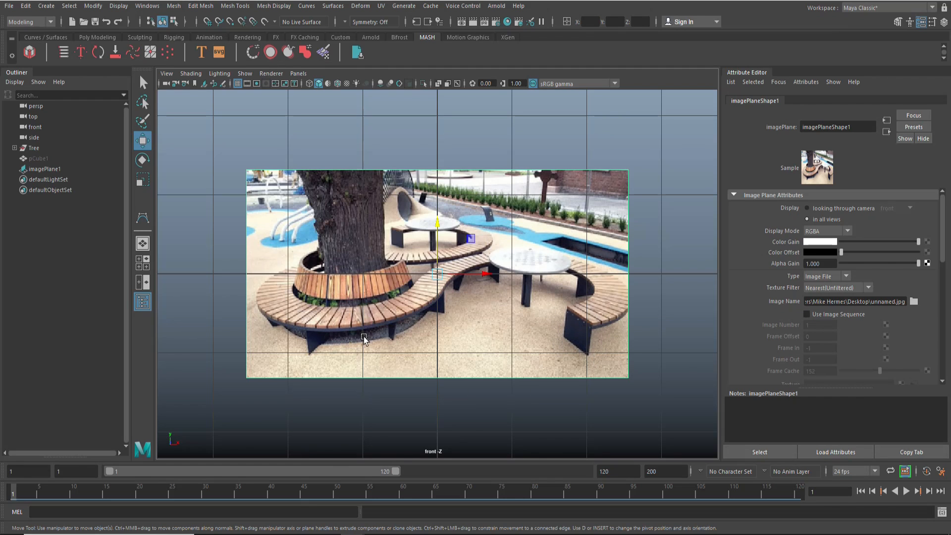
mouse_move(599, 373)
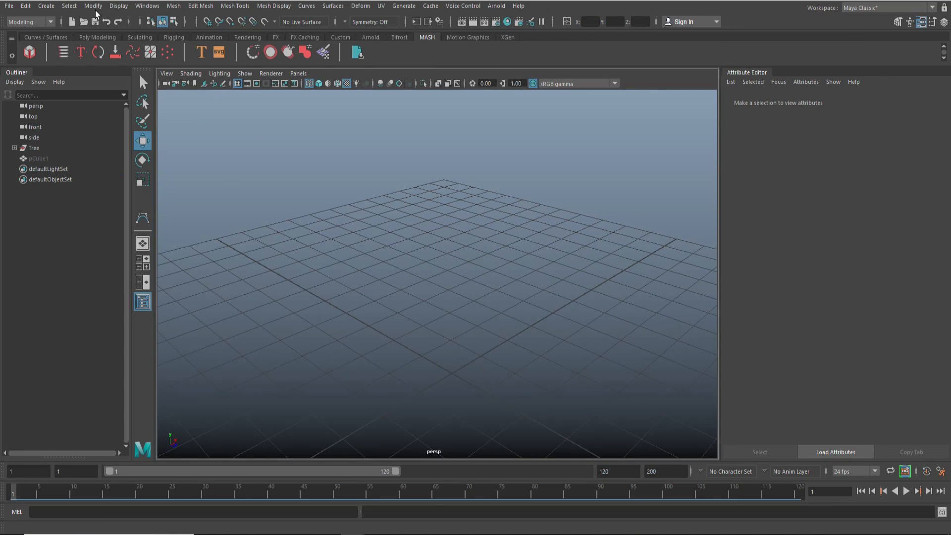
Show the hidden tree again and select its leaf mesh to hide it
click(119, 6)
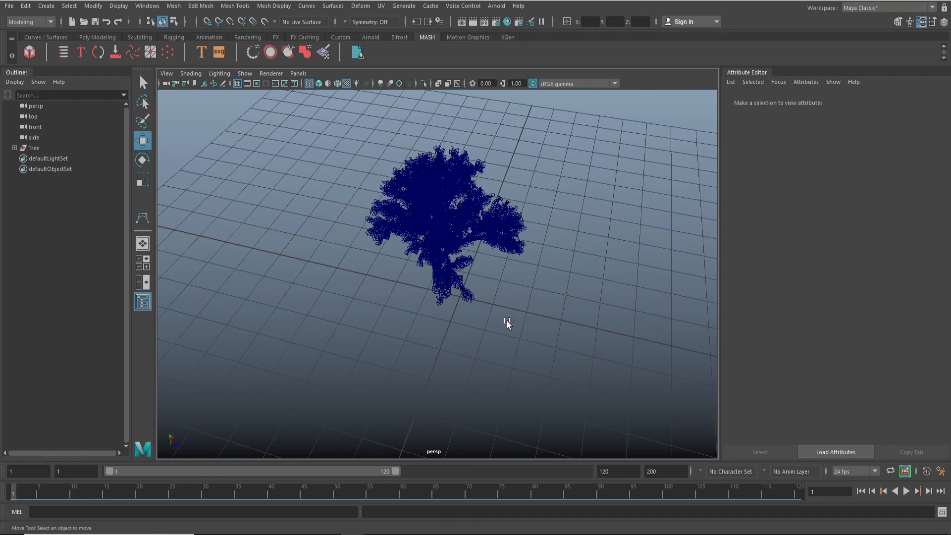
mouse_move(596, 308)
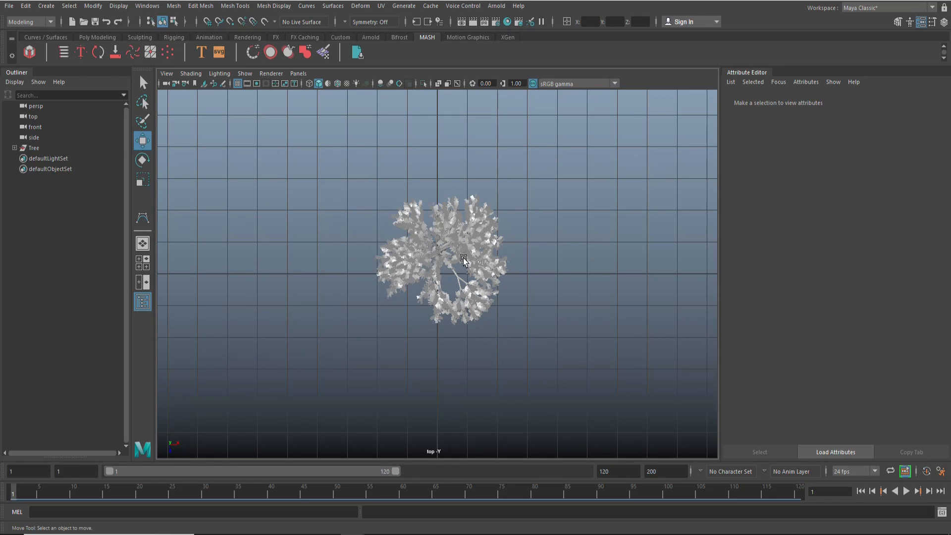
click(463, 257)
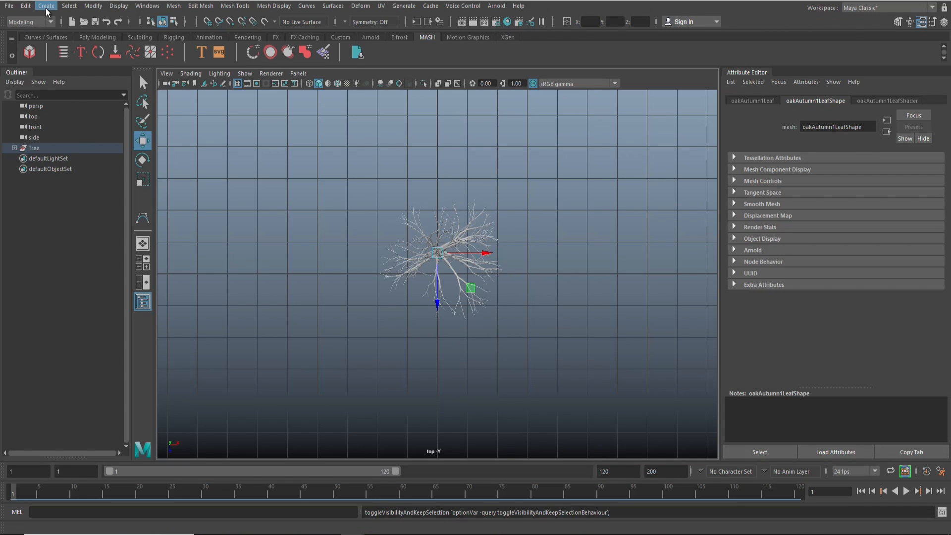
Start a CV curve below right of the tree and carry it past the trunk
click(46, 6)
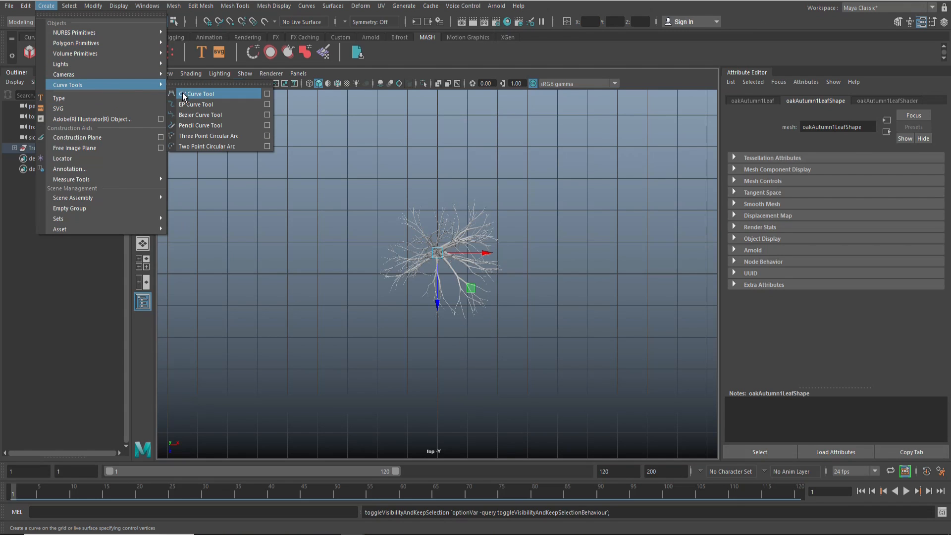
click(199, 93)
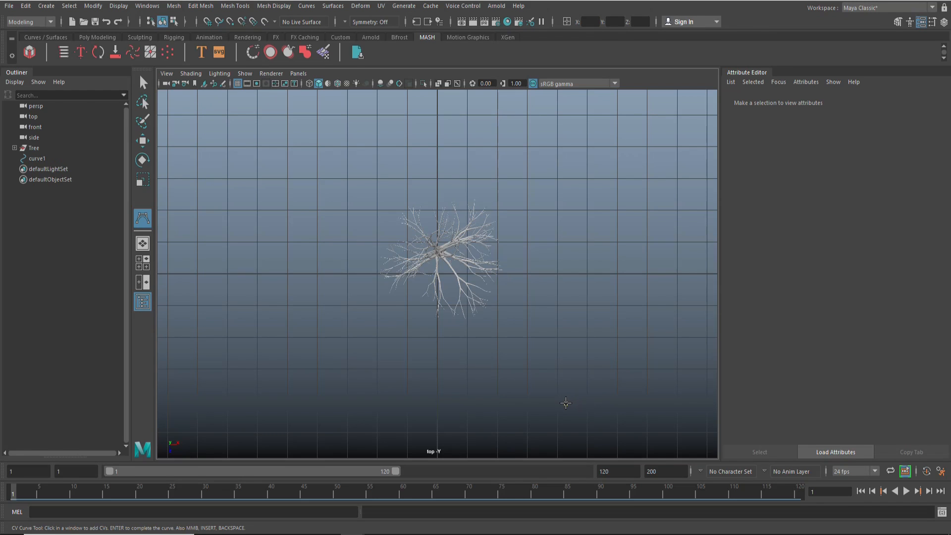
click(565, 403)
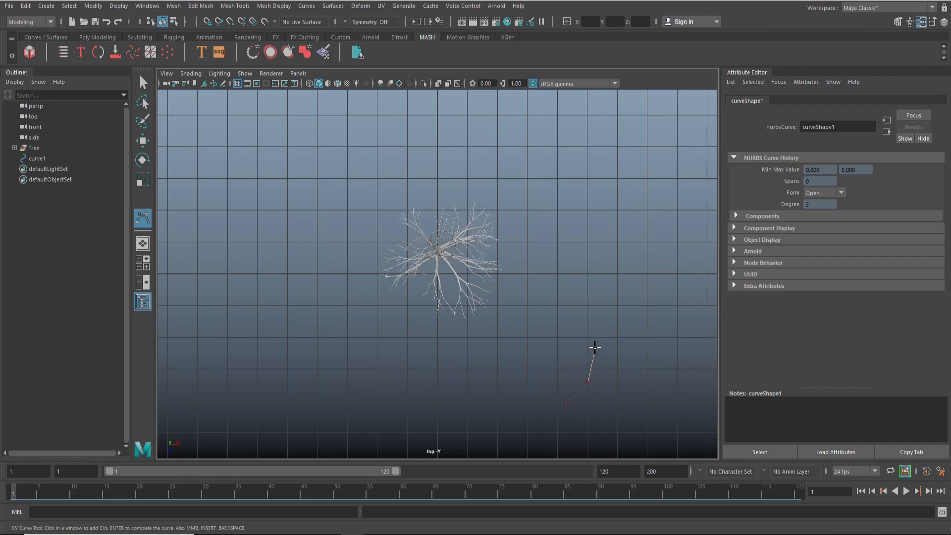
click(573, 291)
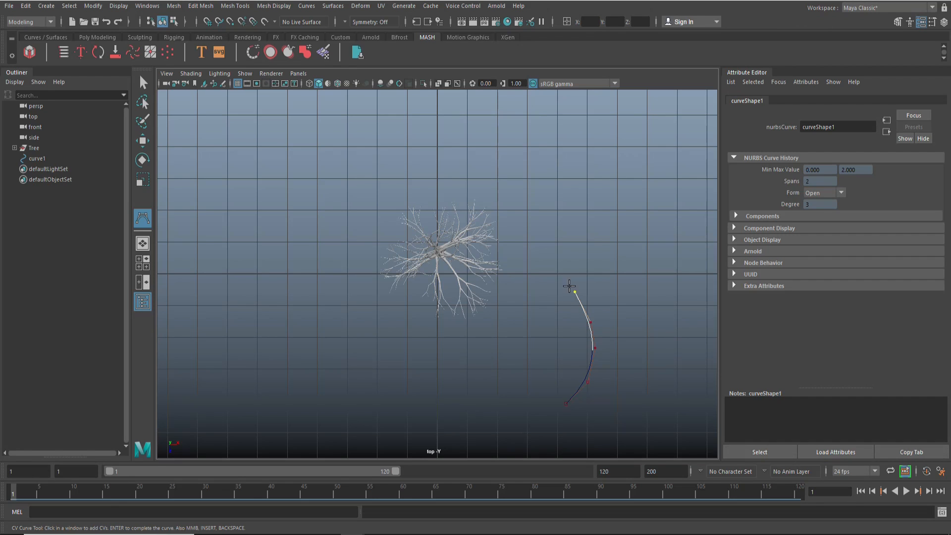
click(494, 270)
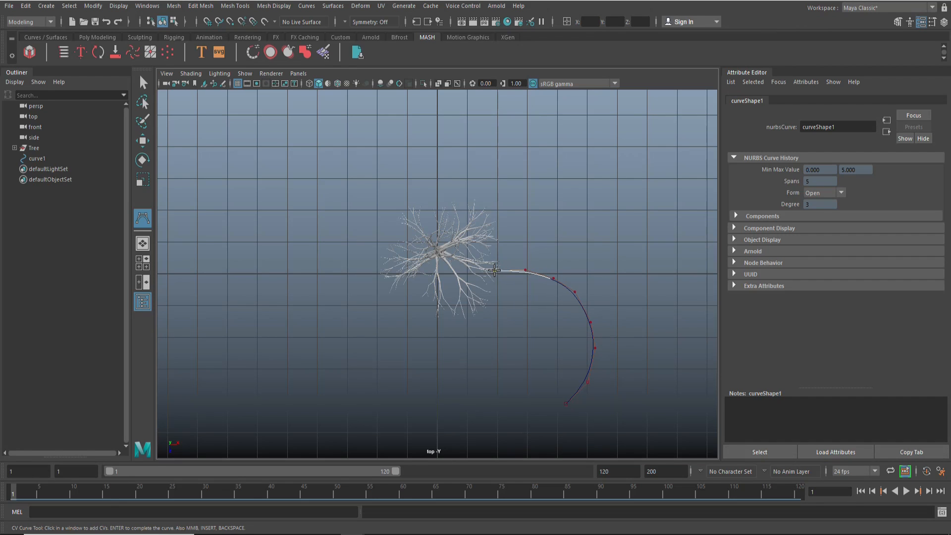
click(424, 289)
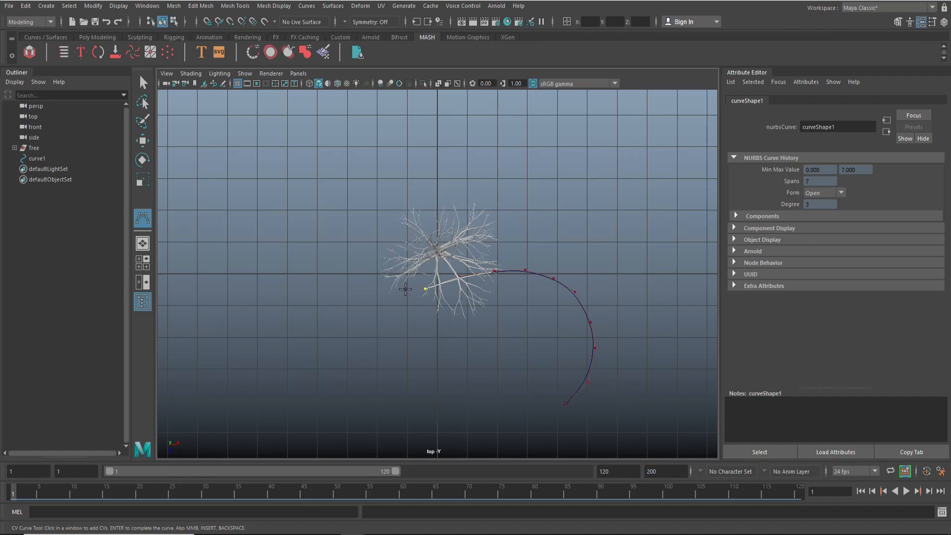
Continue the curve up and over the tree, curling it right to a final hook
click(387, 221)
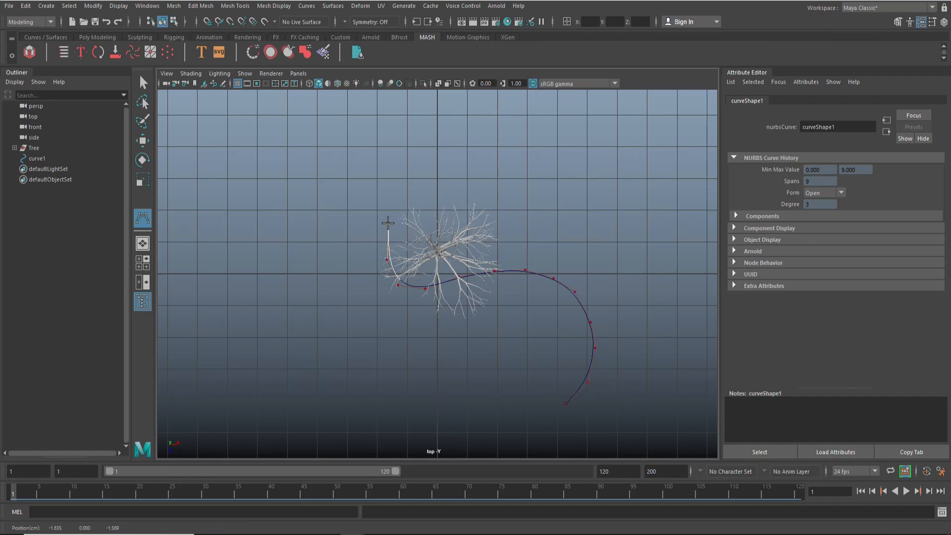
click(443, 184)
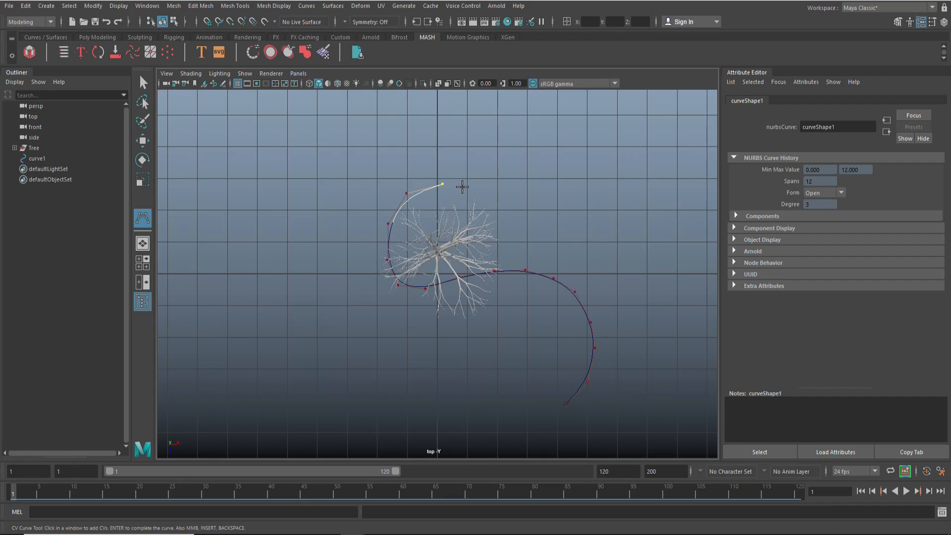
click(519, 227)
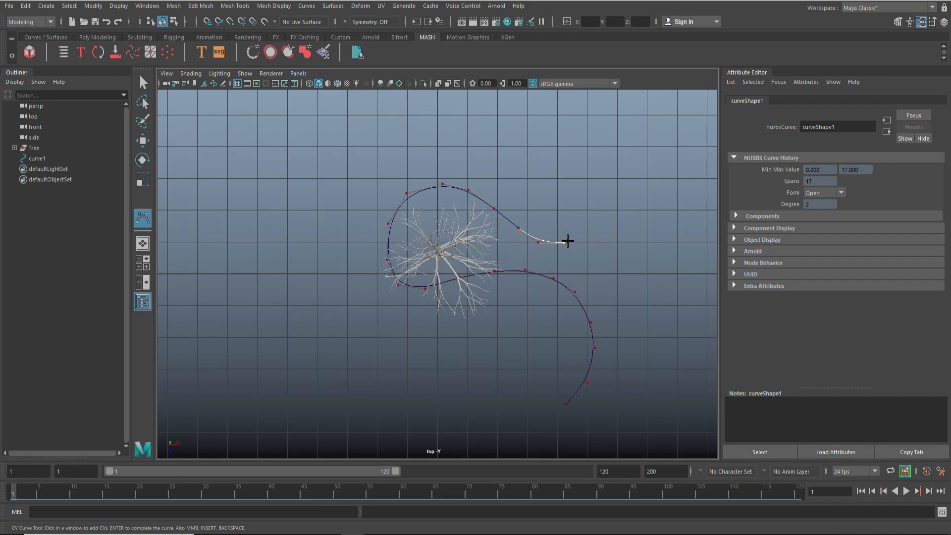
click(590, 176)
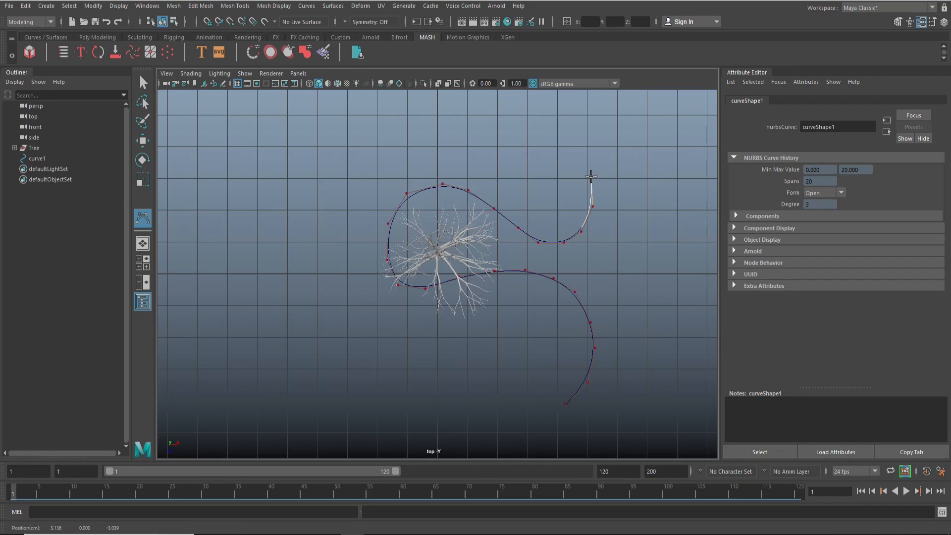
click(544, 156)
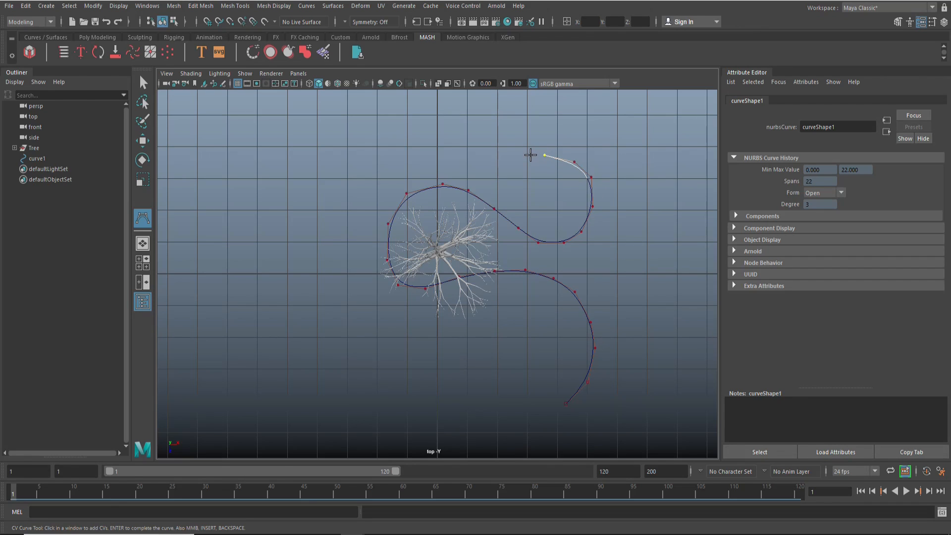
click(519, 168)
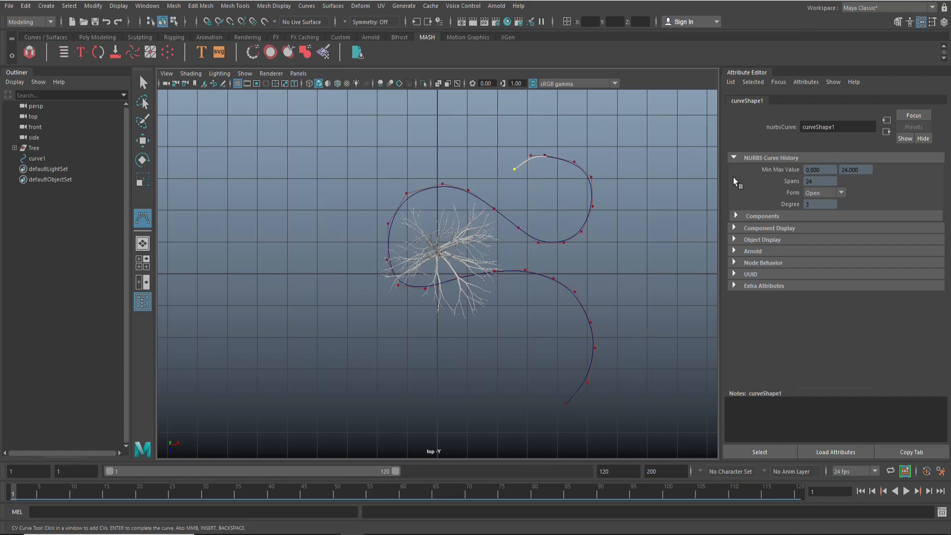
In the four-view layout, orbit around the tree and add another CV to the curve
key(space)
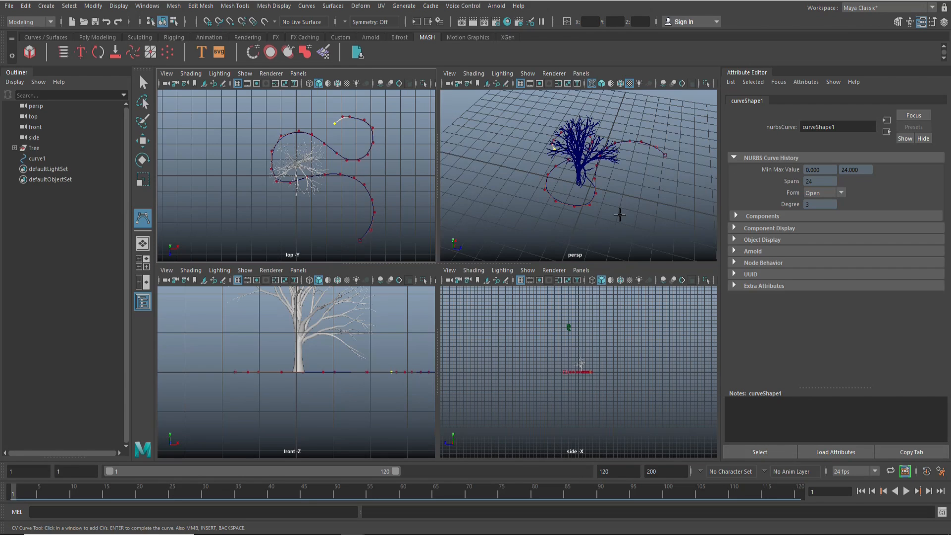
mouse_move(610, 211)
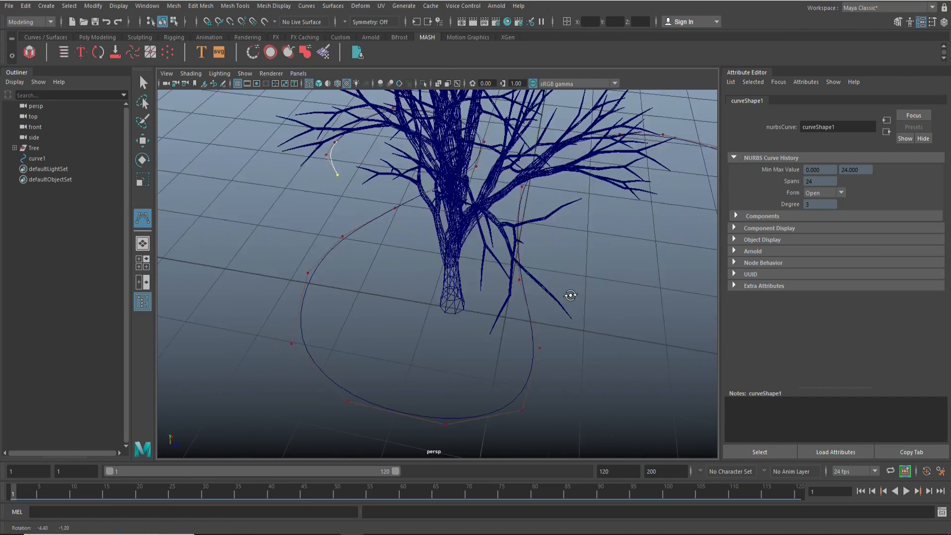
drag(570, 295, 578, 298)
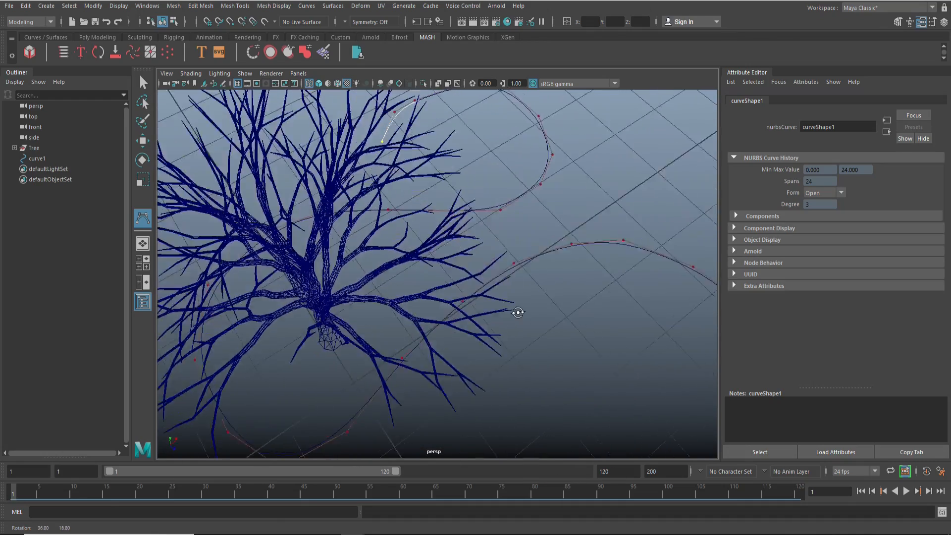
drag(519, 313, 436, 332)
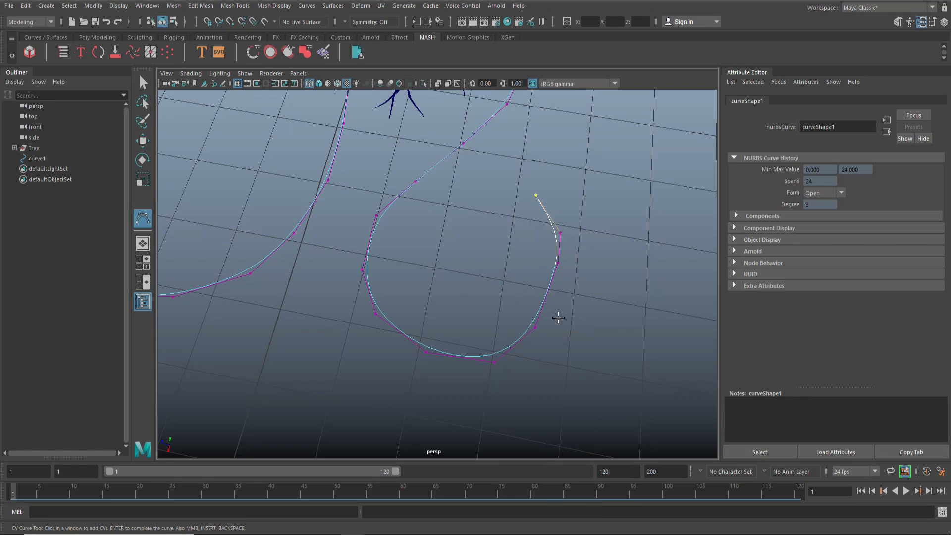
click(570, 355)
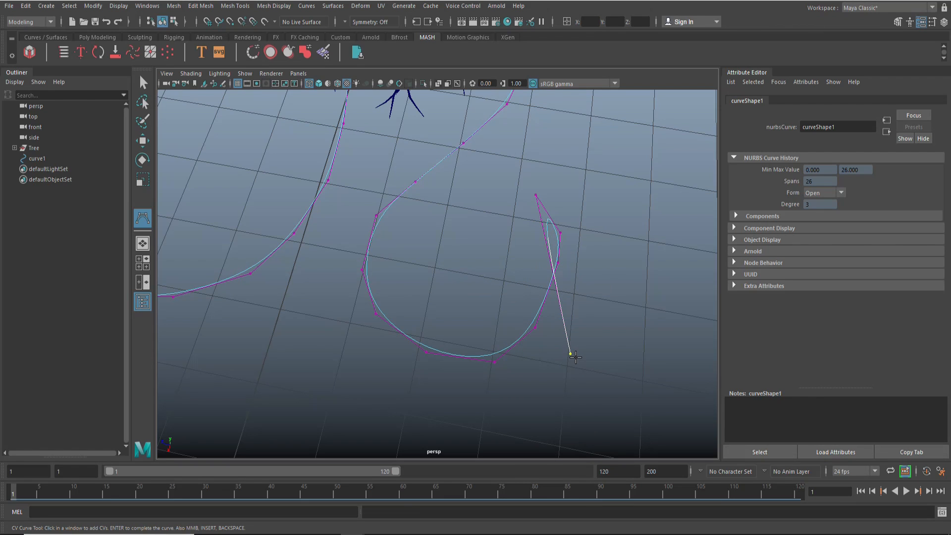
Finish the curve and move its points so the loop wraps the trunk
key(ctrl+z)
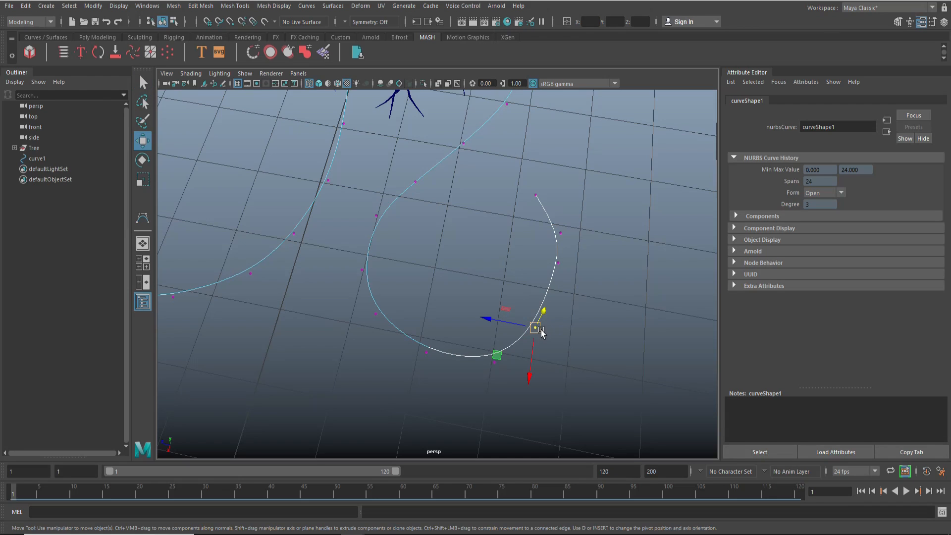
drag(533, 327, 550, 306)
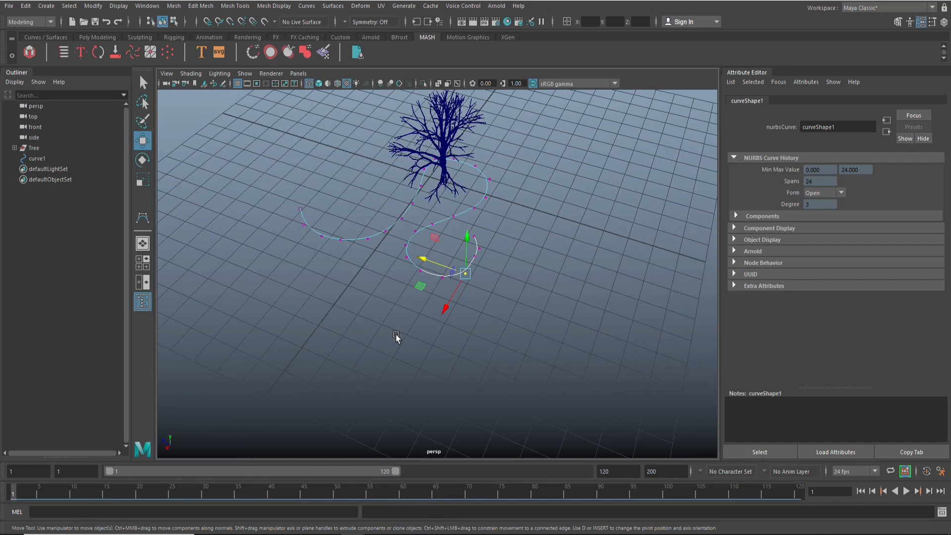
drag(396, 338, 528, 337)
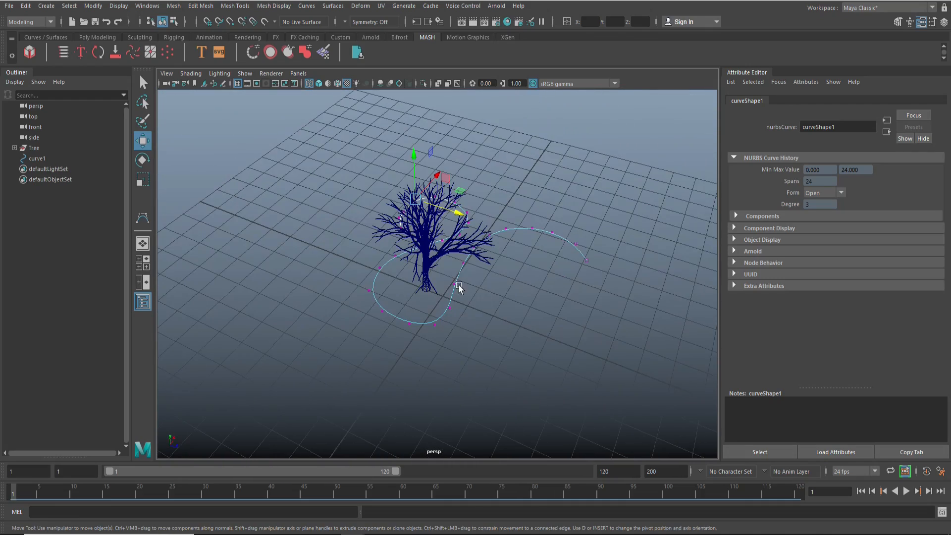
drag(459, 286, 500, 303)
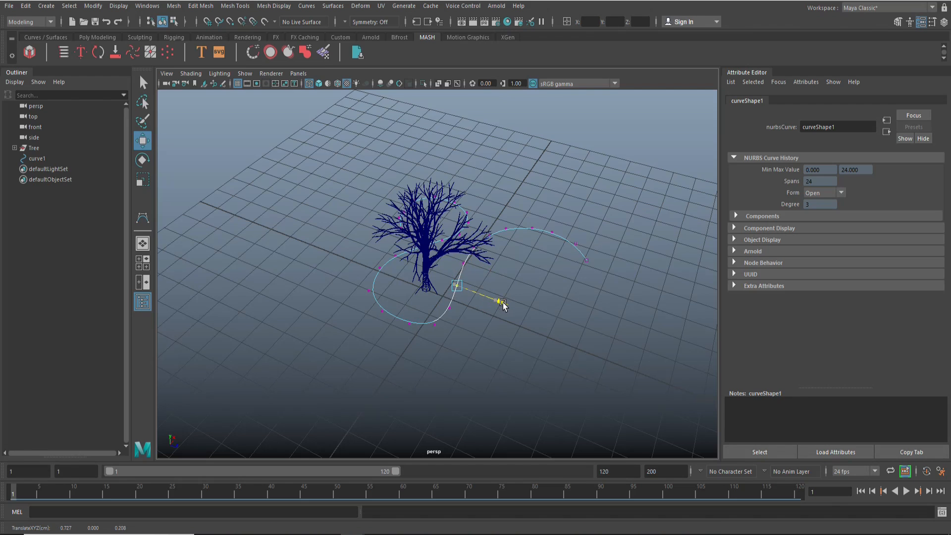
key(w)
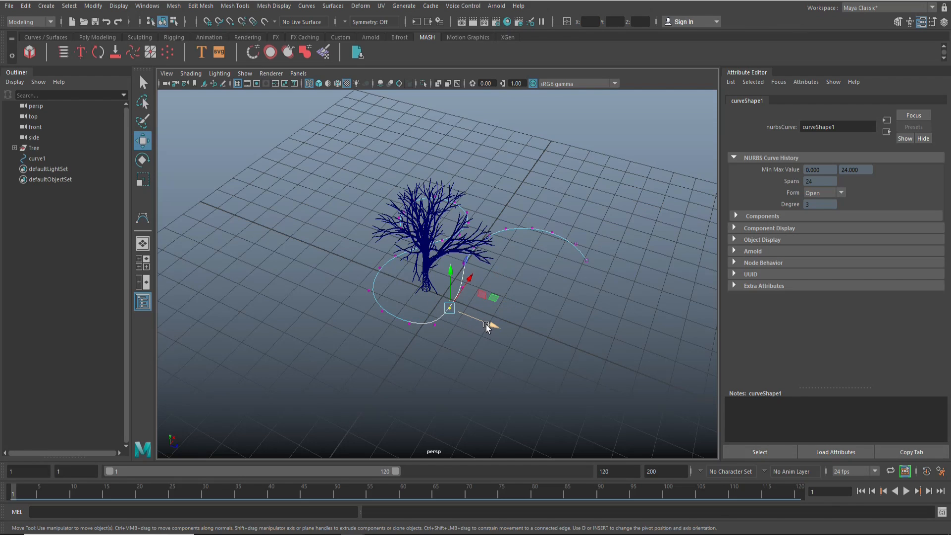
click(576, 360)
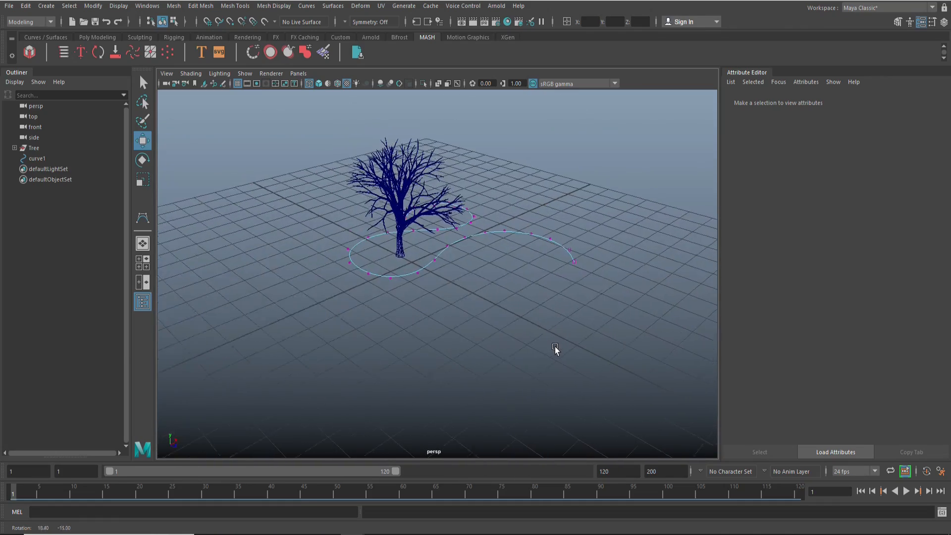
Orbit around the scene and switch to the Poly Modeling shelf
drag(555, 349, 553, 357)
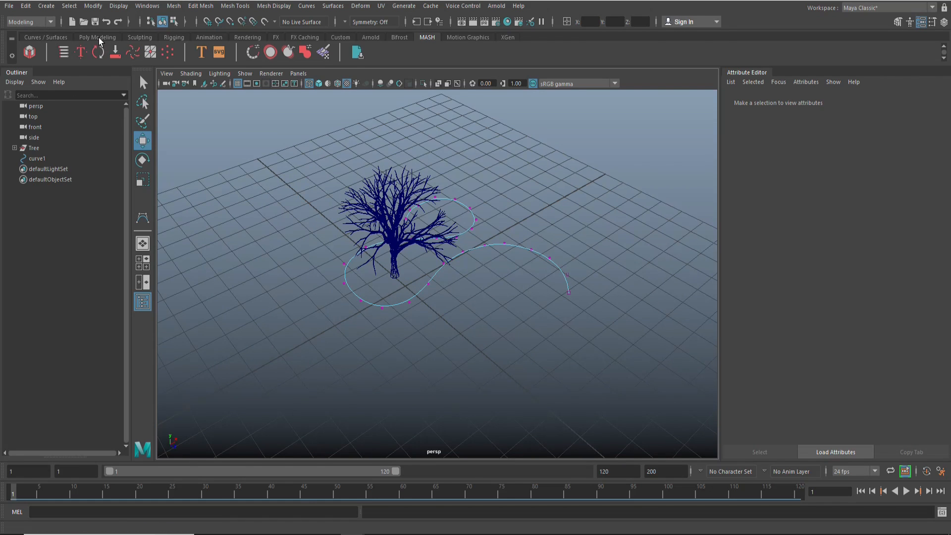
click(97, 37)
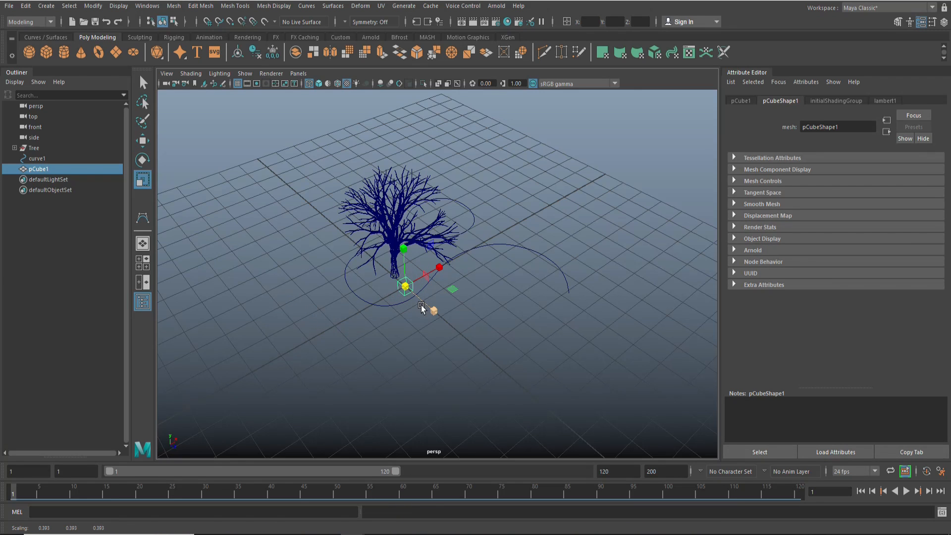
Stretch the cube into a long, thin bench-board plank with smooth shading on
drag(422, 306, 628, 423)
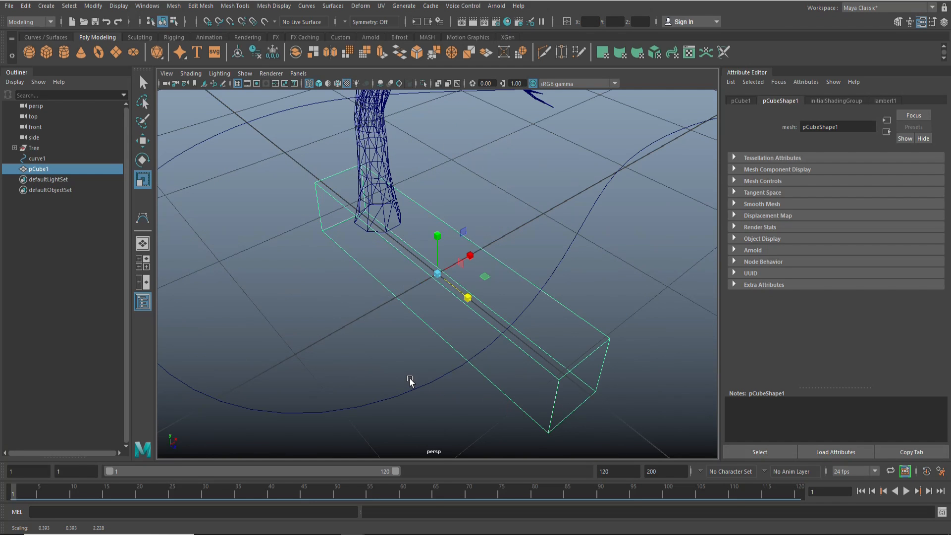
key(5)
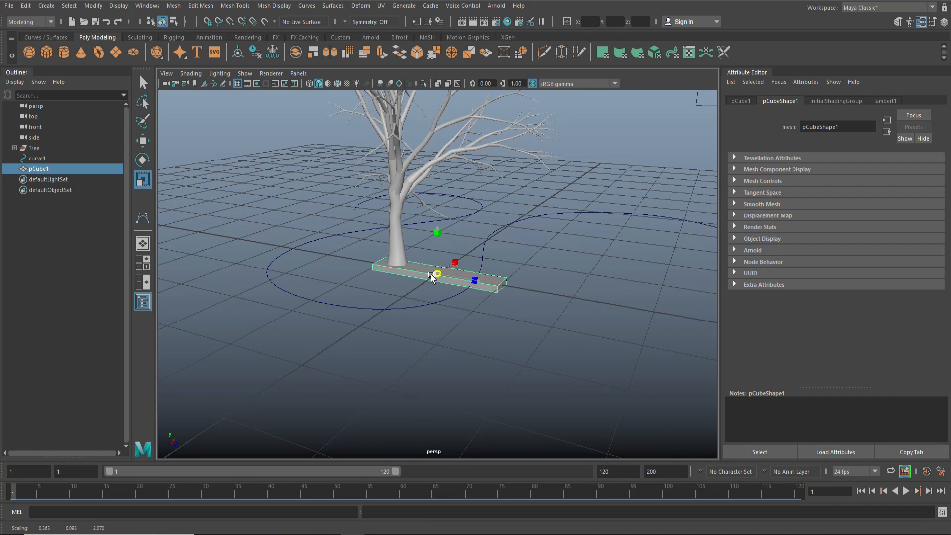
drag(434, 273, 416, 327)
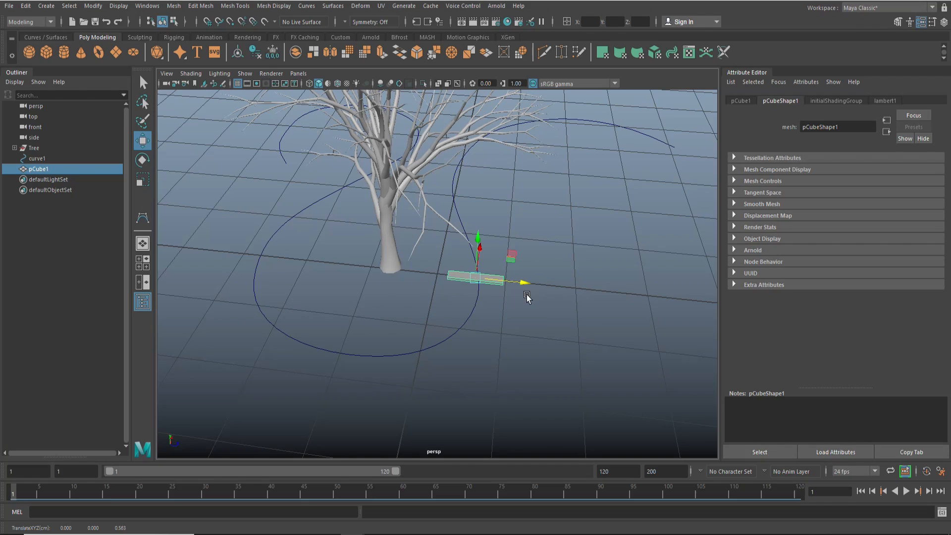
mouse_move(546, 345)
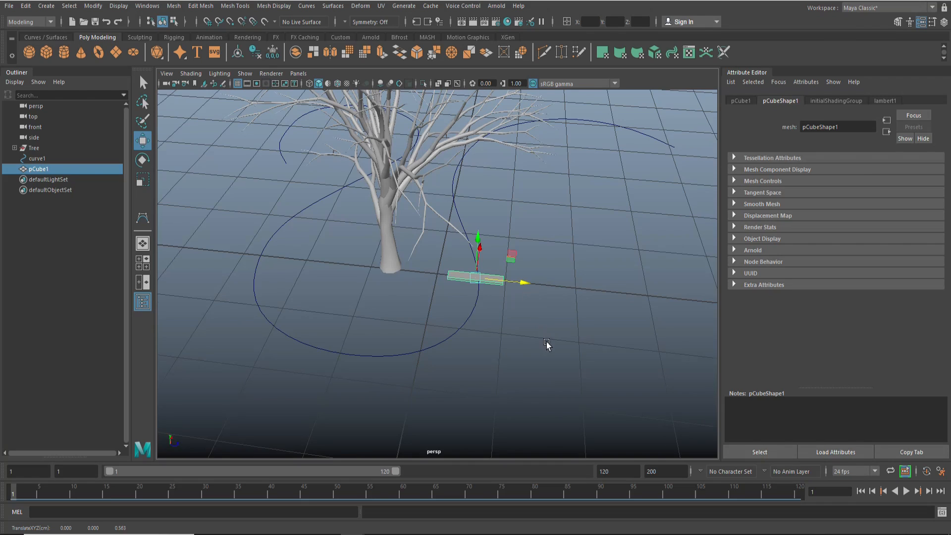
Move the plank to the origin by the trunk and freeze its transformations
drag(548, 346, 532, 335)
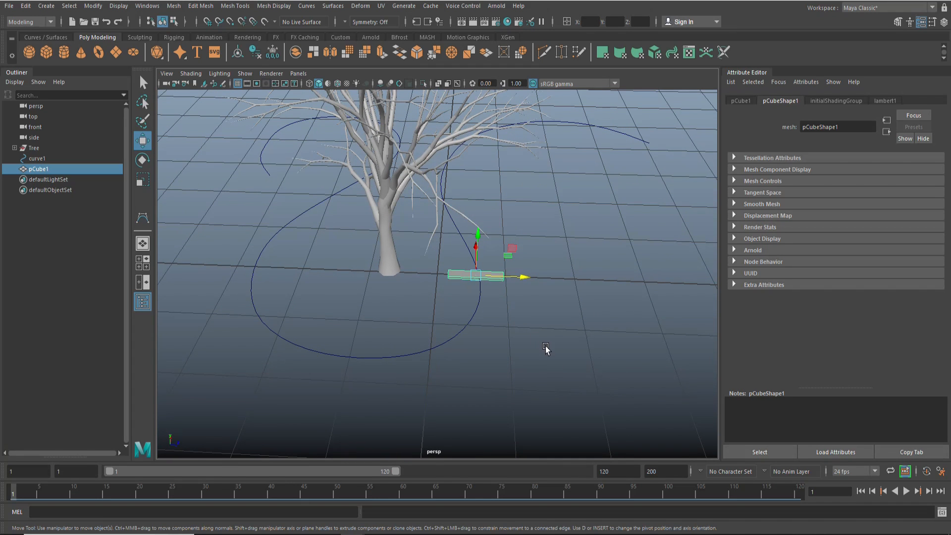
mouse_move(549, 352)
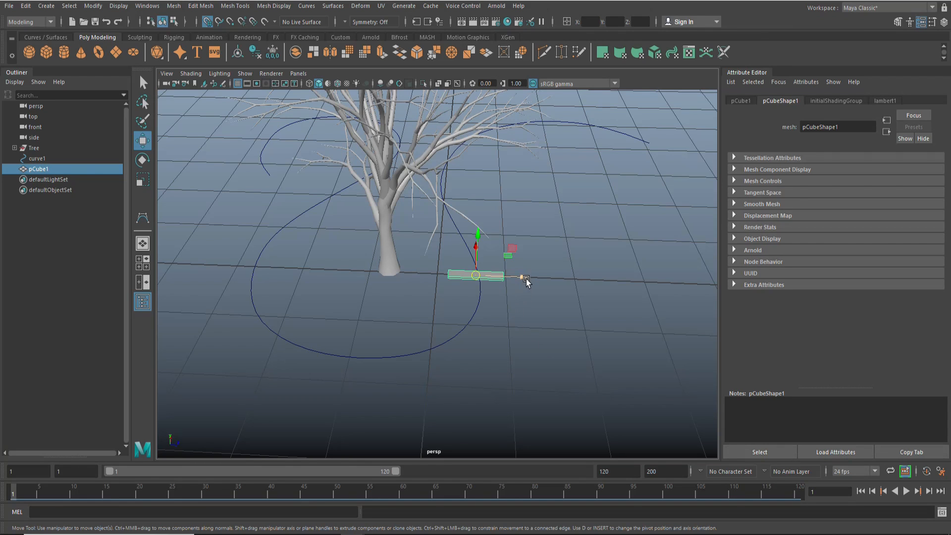
drag(526, 277, 482, 276)
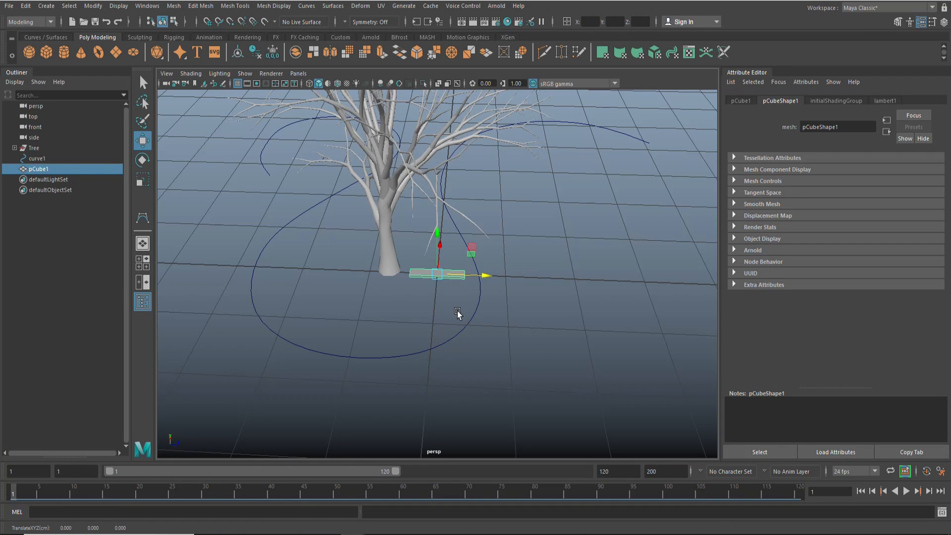
click(25, 6)
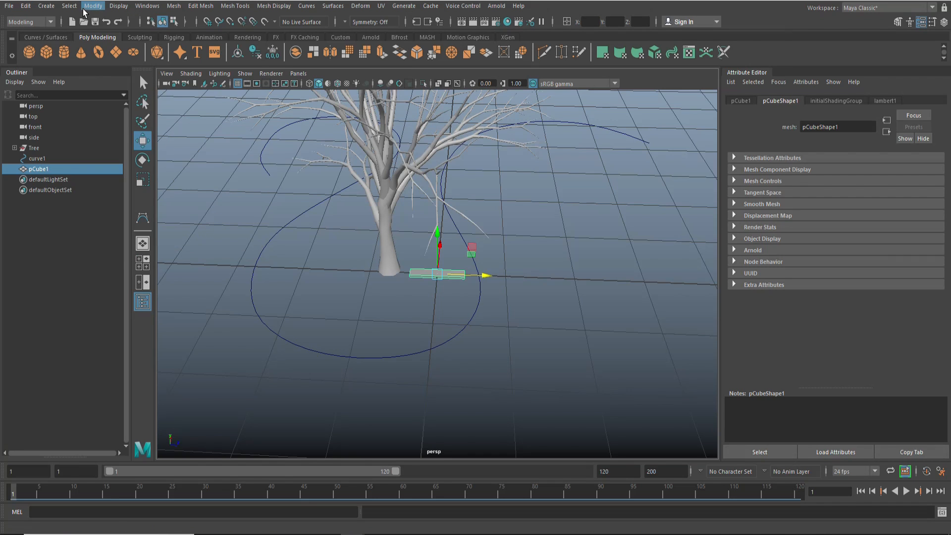
click(92, 5)
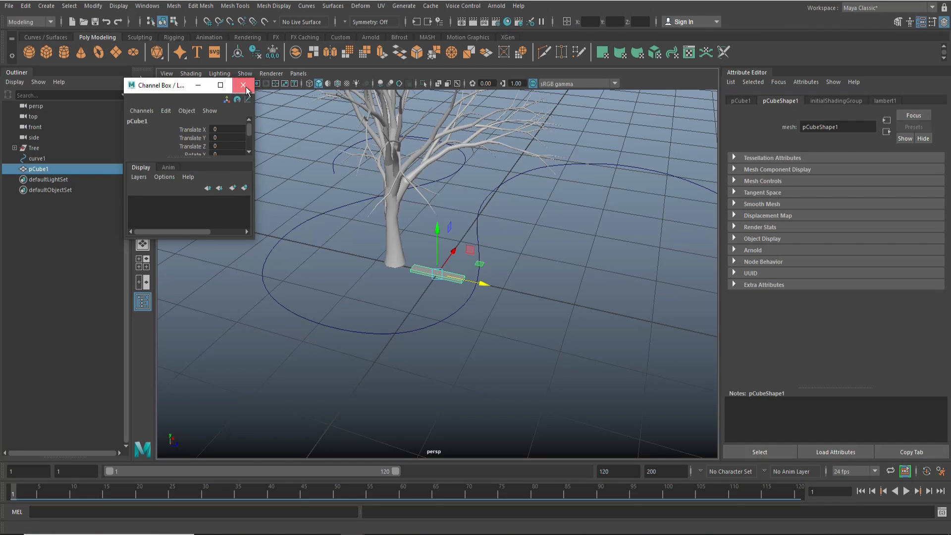
click(243, 84)
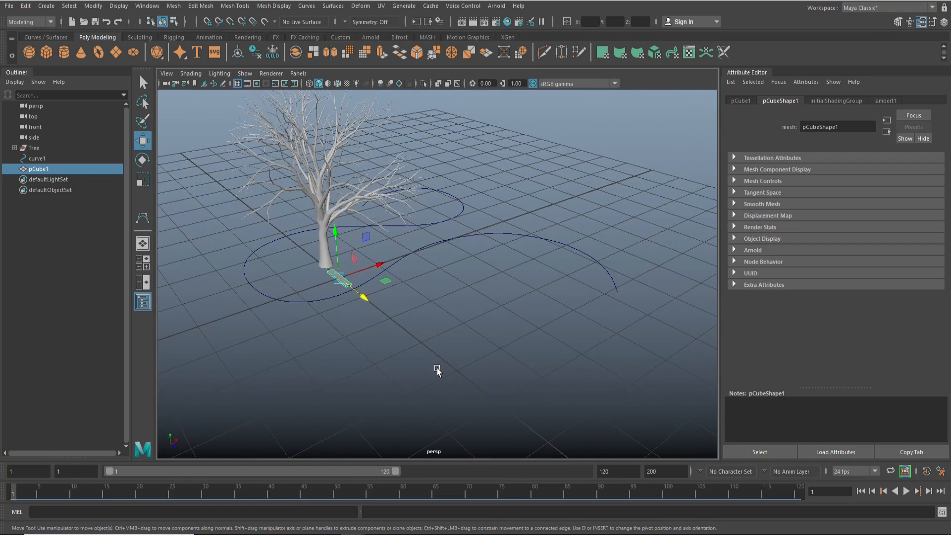
mouse_move(410, 209)
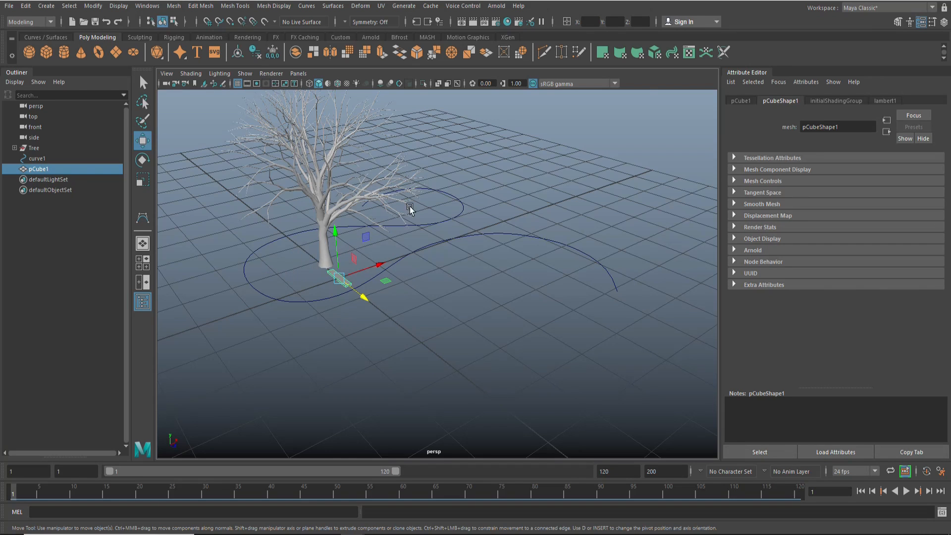
mouse_move(405, 46)
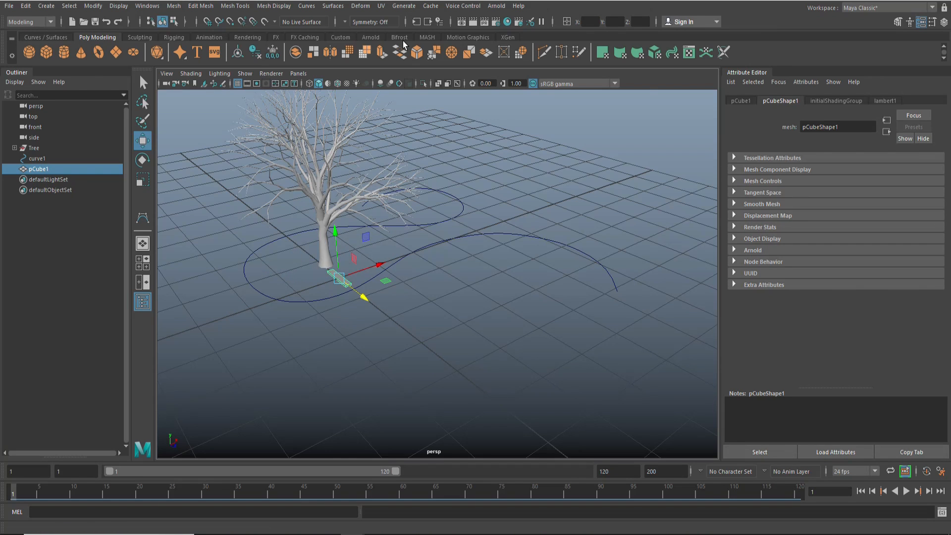
Create MASH2 from the plank, repeating it as ten boards in a linear row
click(426, 38)
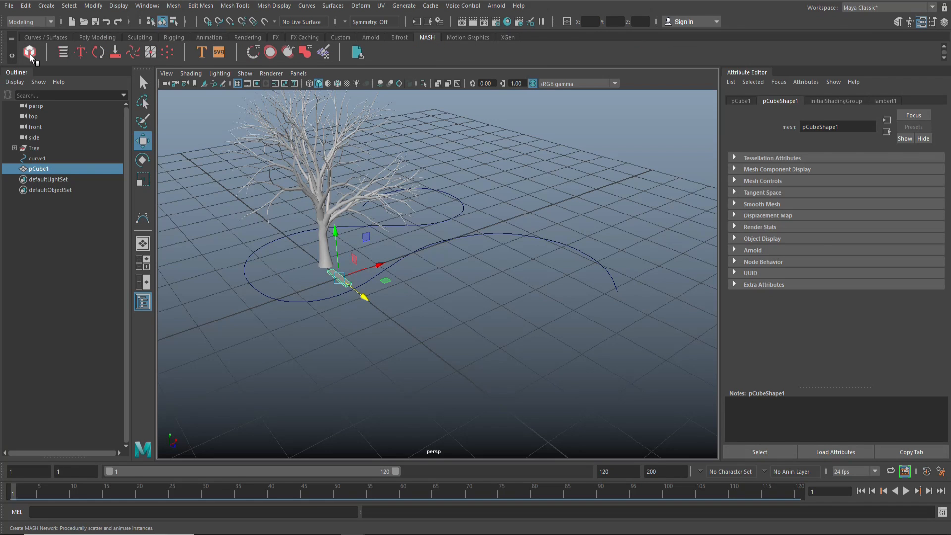
mouse_move(30, 52)
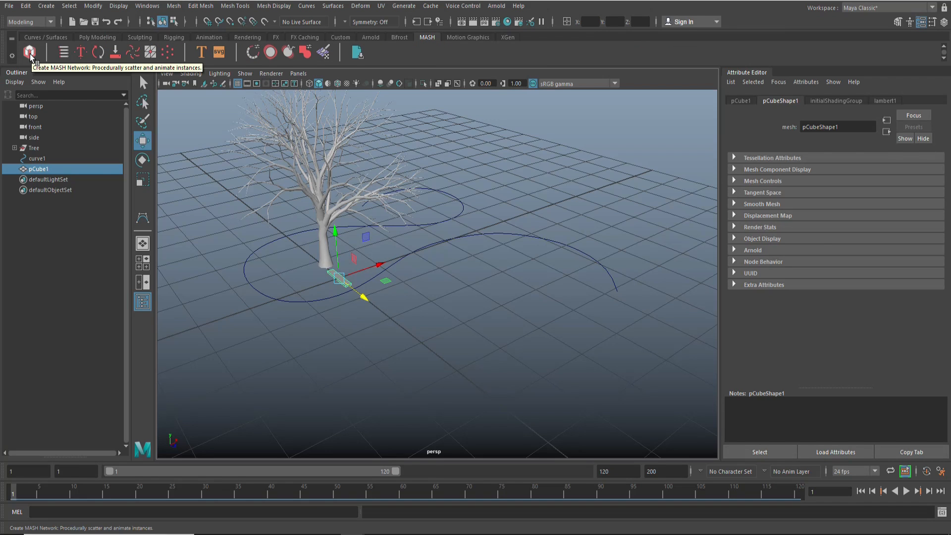
click(30, 51)
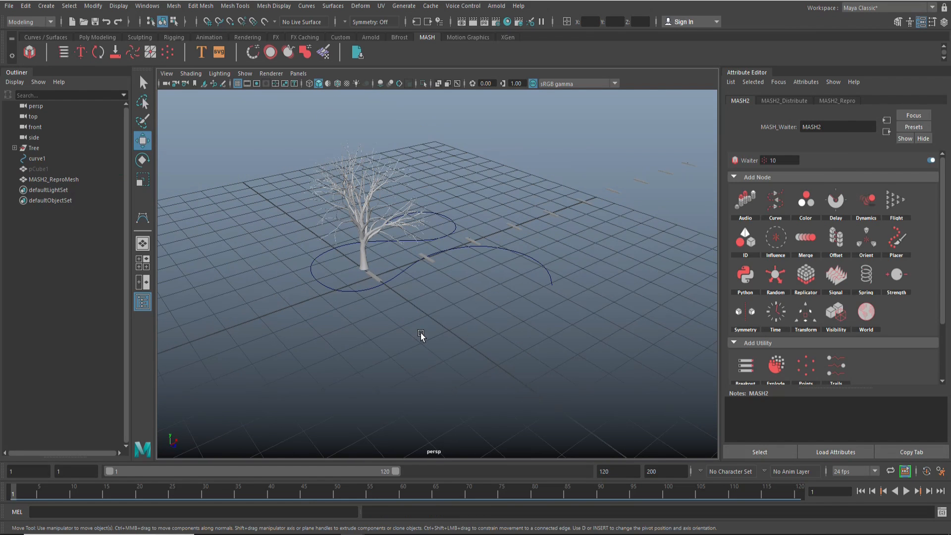
drag(425, 337, 267, 364)
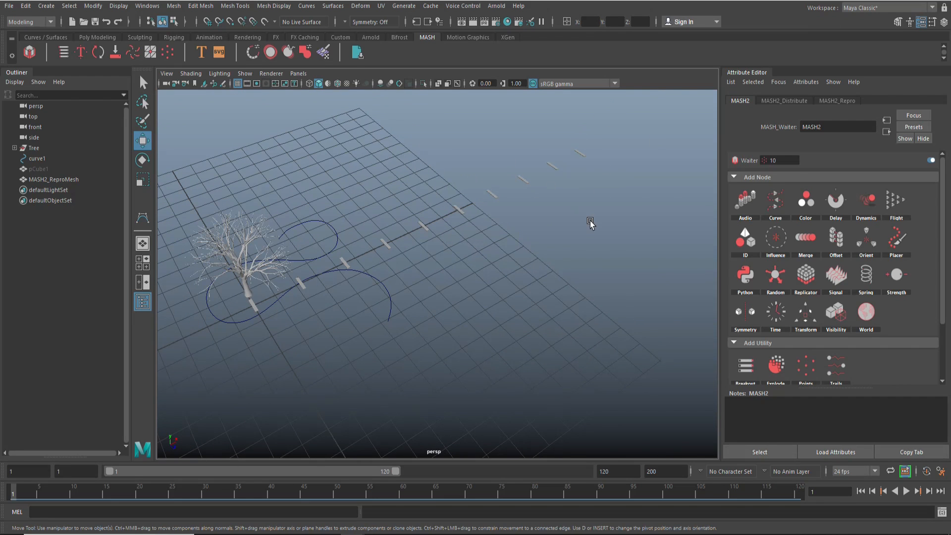
mouse_move(550, 265)
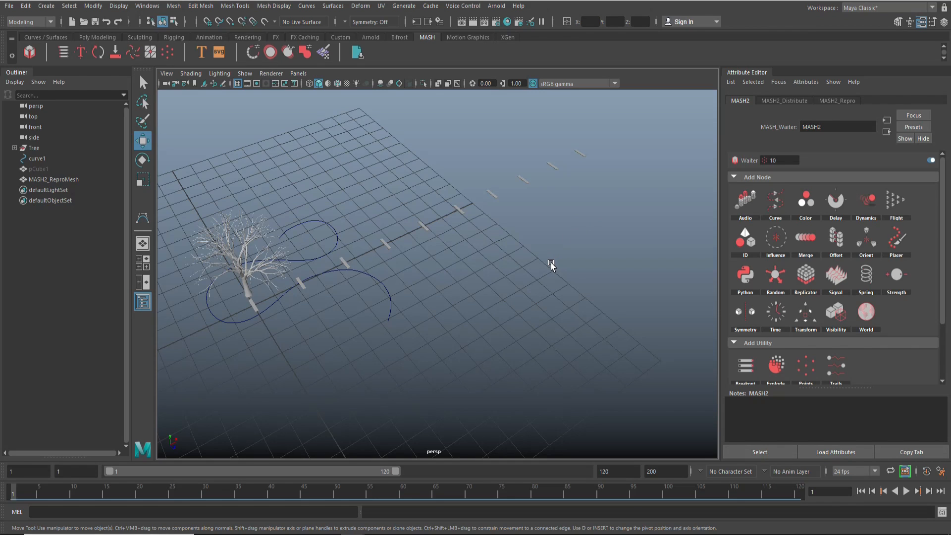
mouse_move(543, 290)
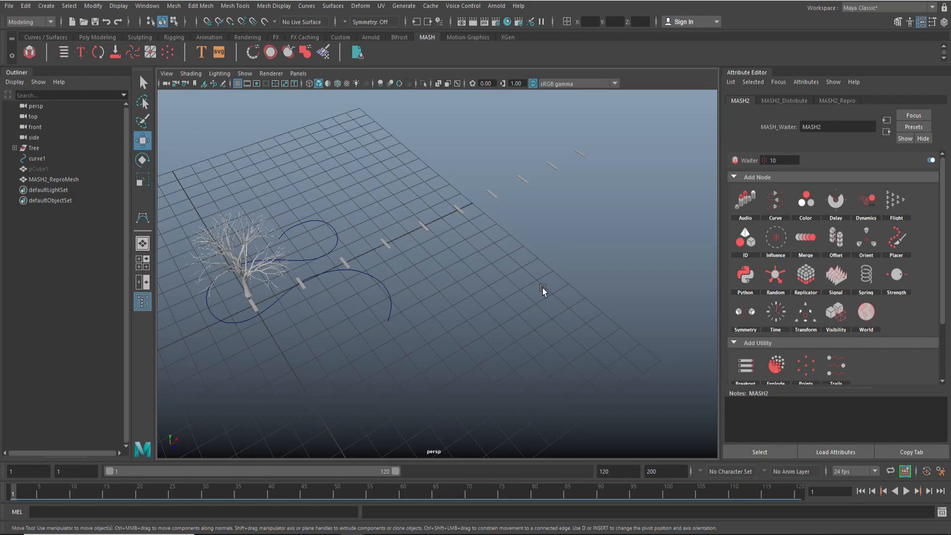
mouse_move(756, 44)
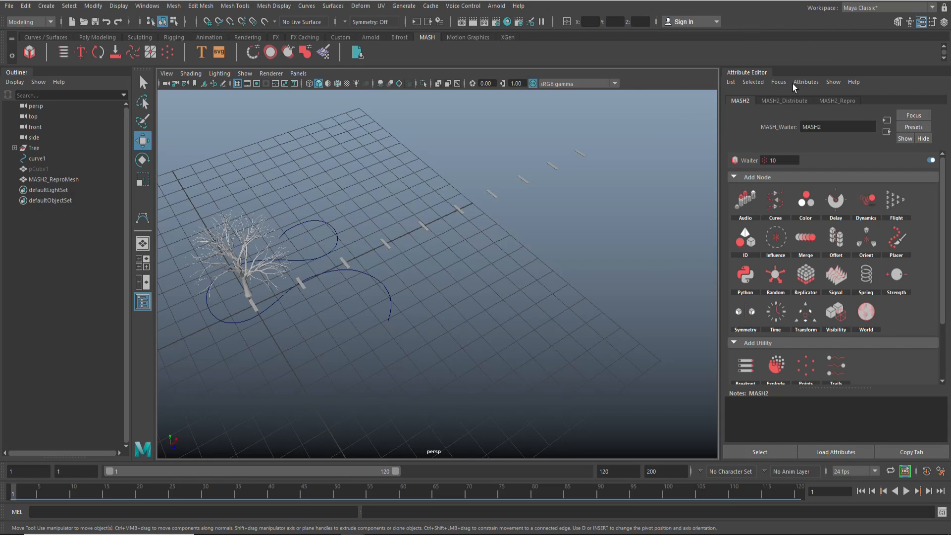
mouse_move(743, 111)
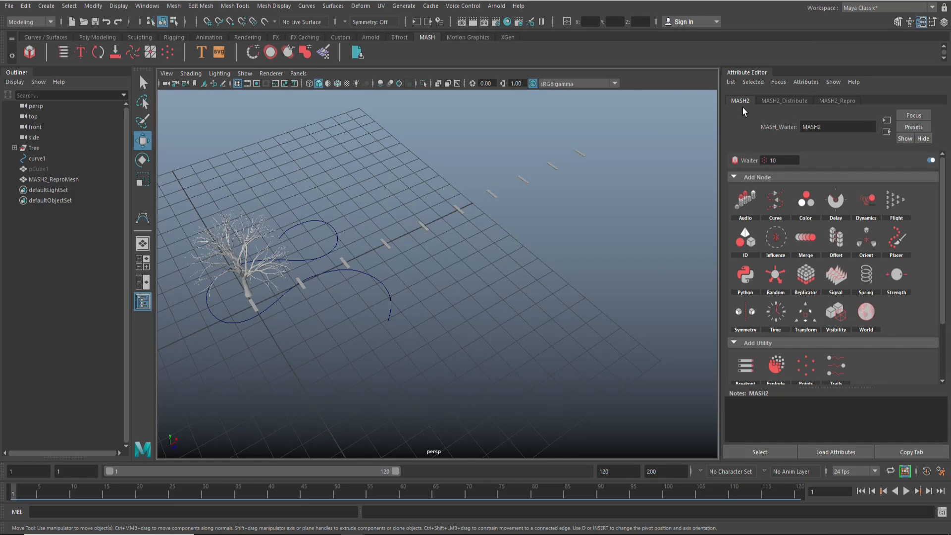
mouse_move(744, 229)
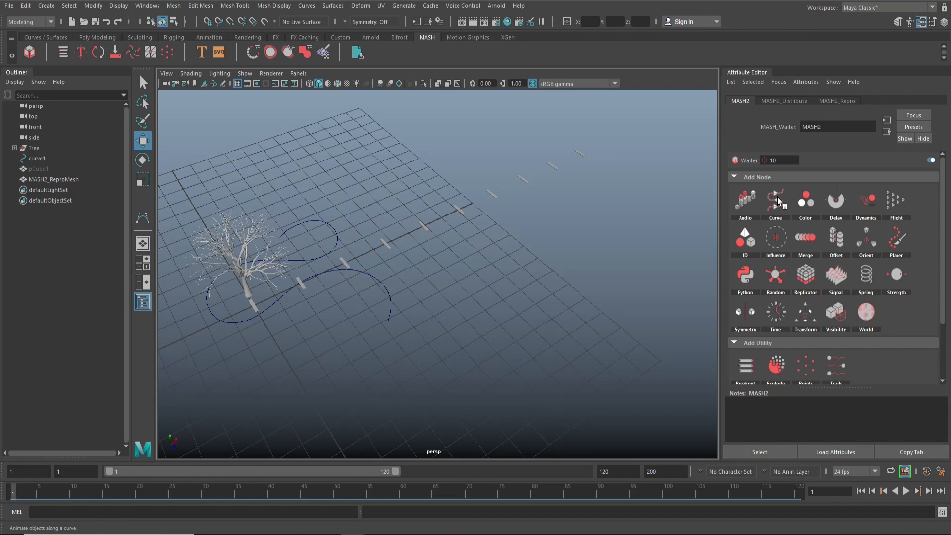
mouse_move(775, 199)
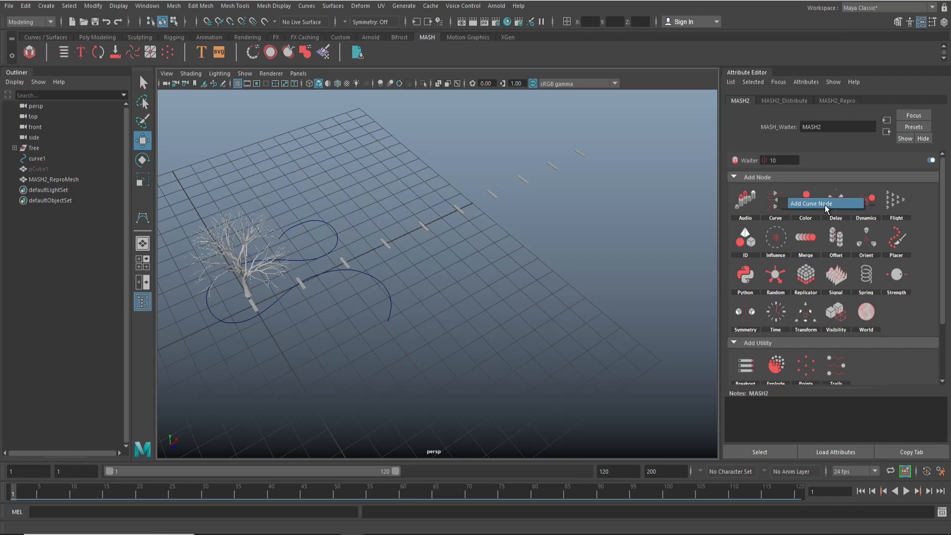
Add a Curve node to MASH2 and view its MASH2_Curve settings
click(775, 199)
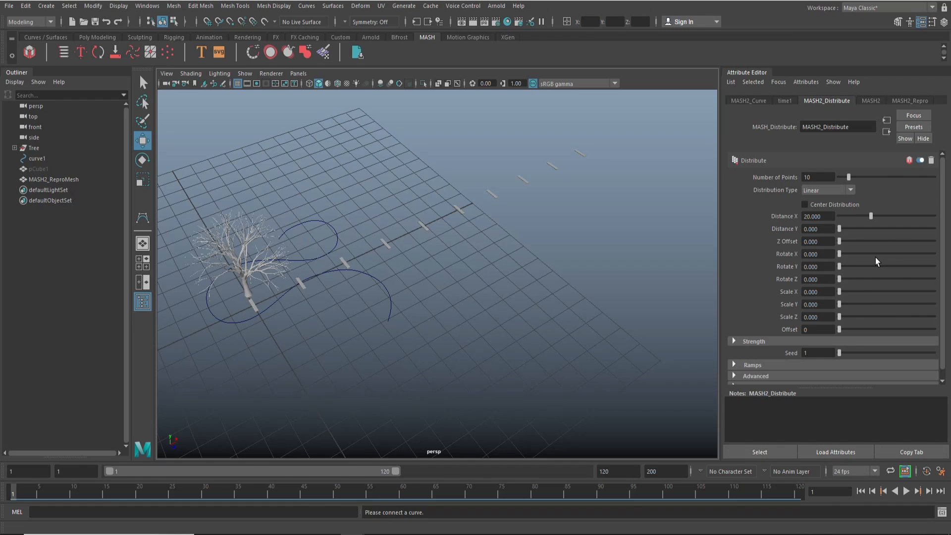
mouse_move(752, 103)
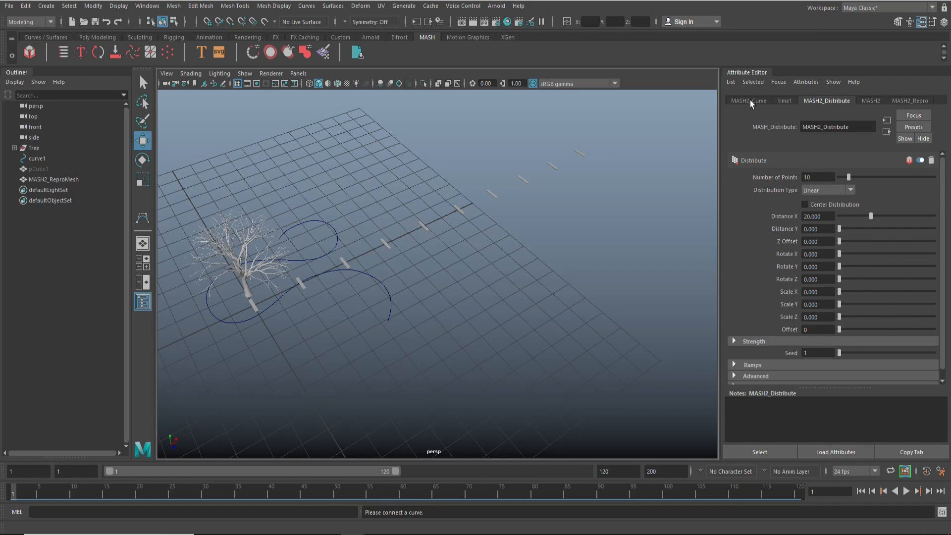
click(748, 100)
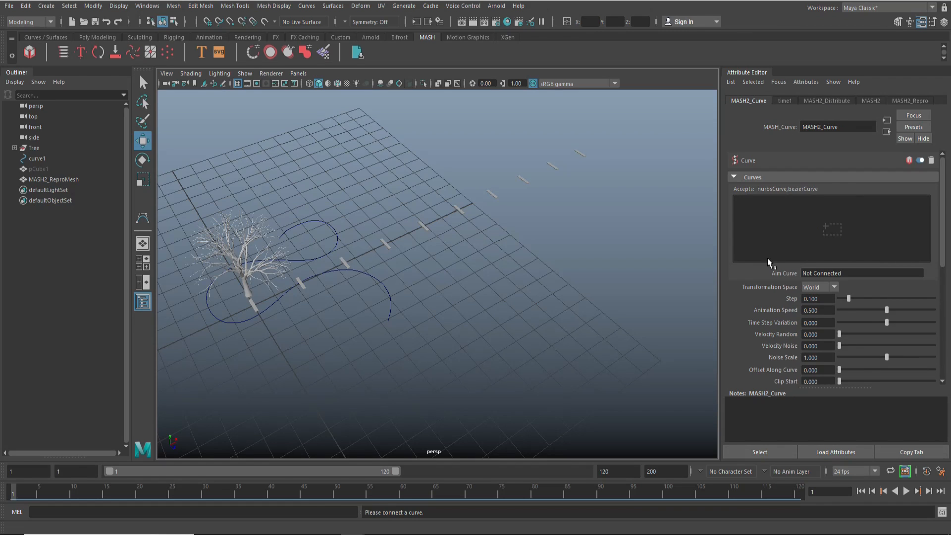
mouse_move(887, 254)
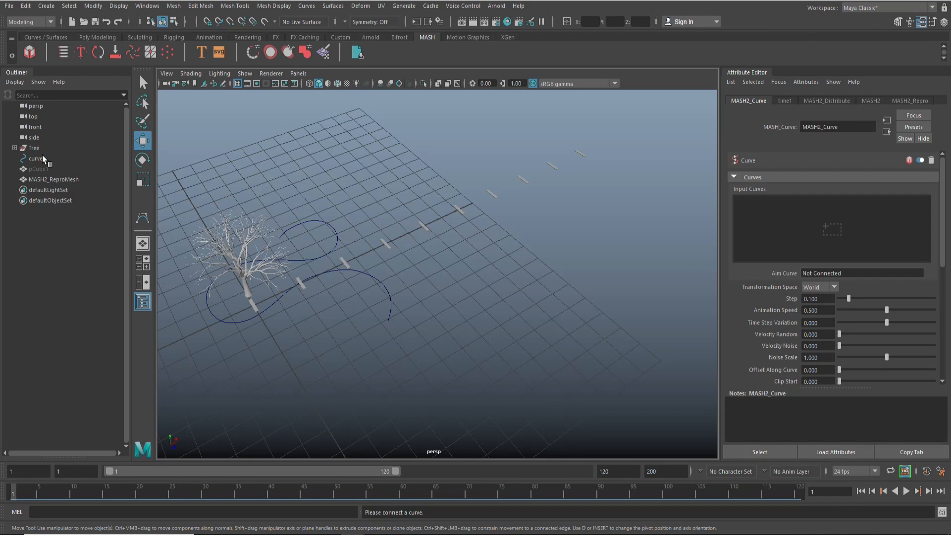
mouse_move(36, 162)
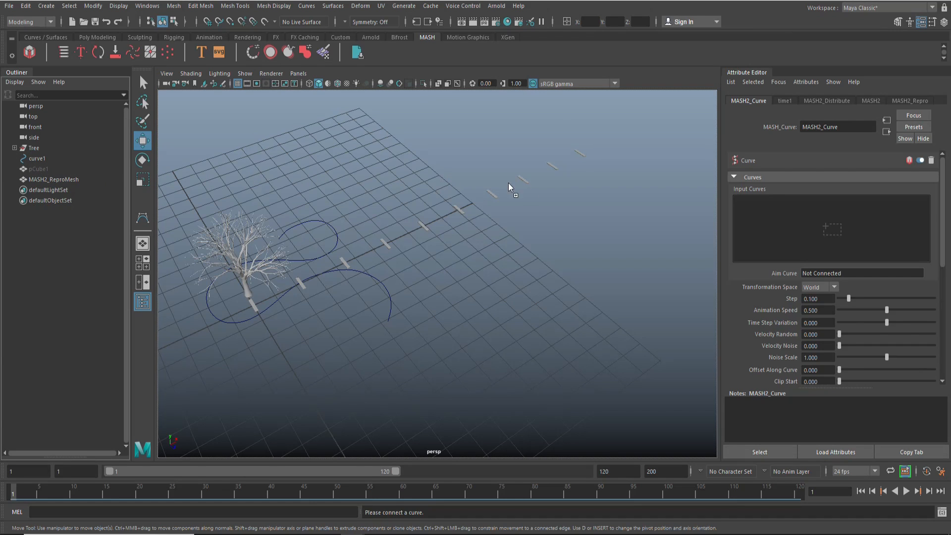
mouse_move(783, 226)
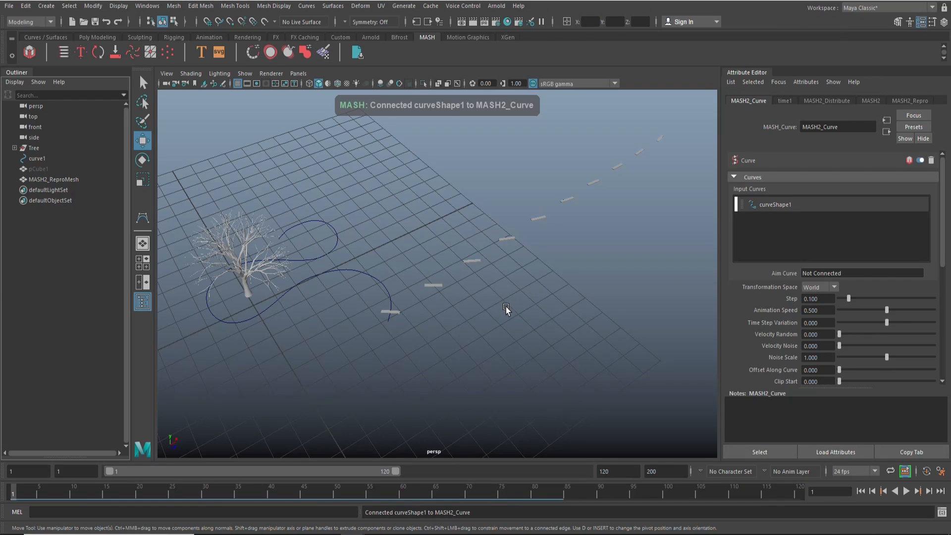
mouse_move(620, 212)
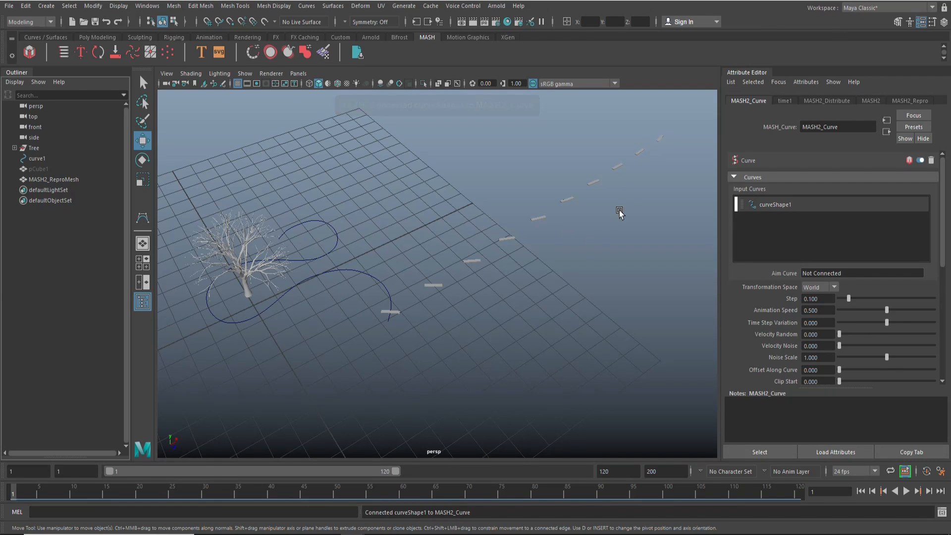
mouse_move(454, 268)
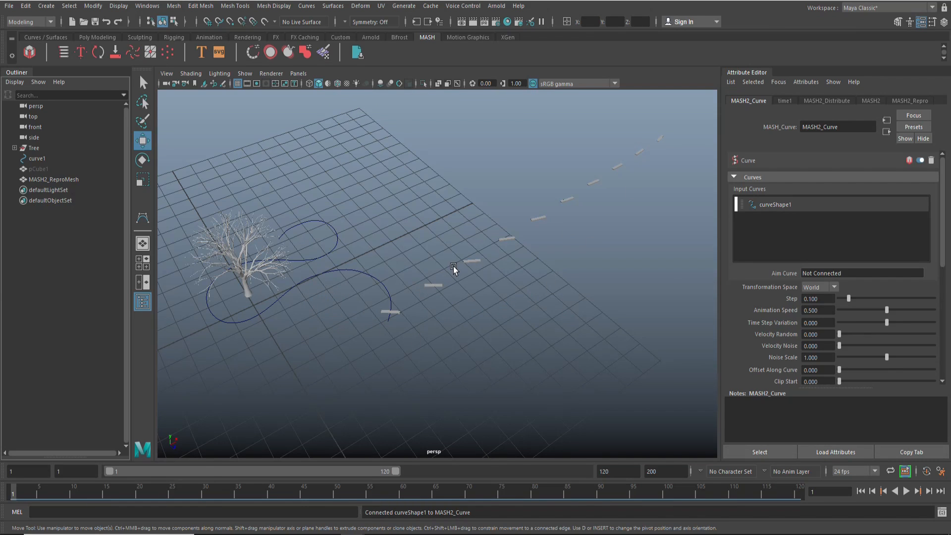
mouse_move(251, 336)
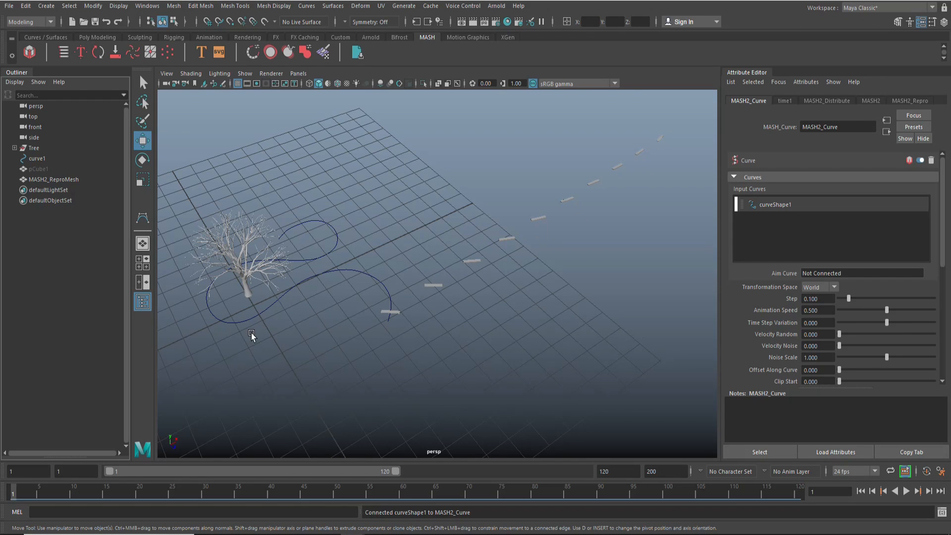
mouse_move(426, 285)
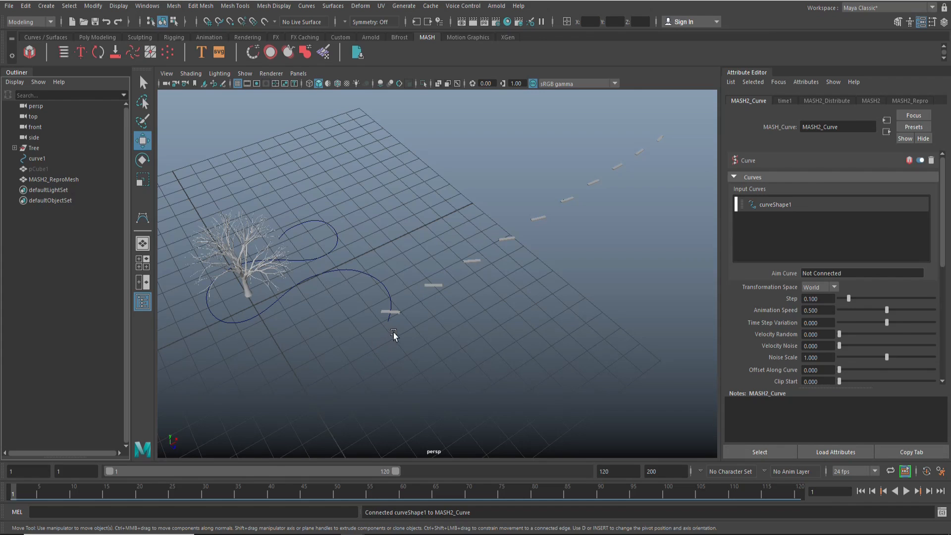
mouse_move(457, 340)
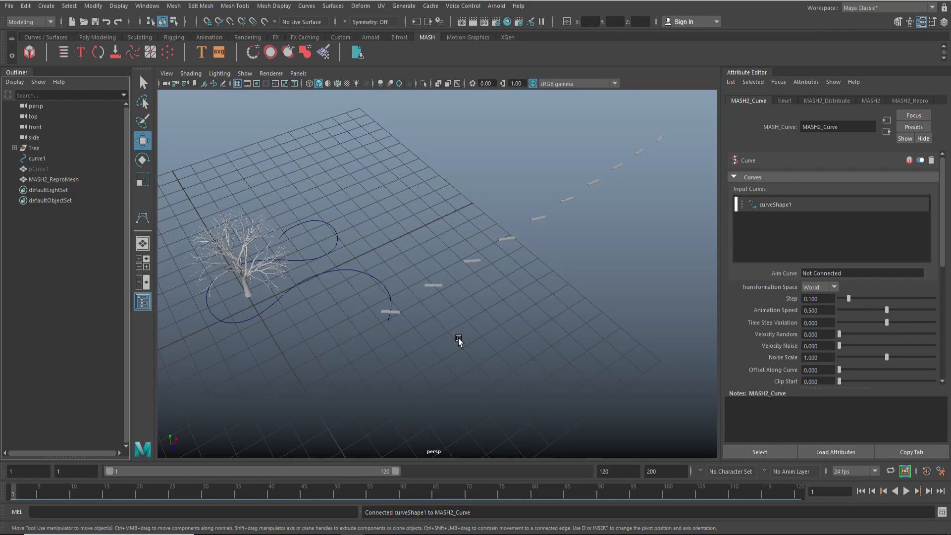
mouse_move(661, 251)
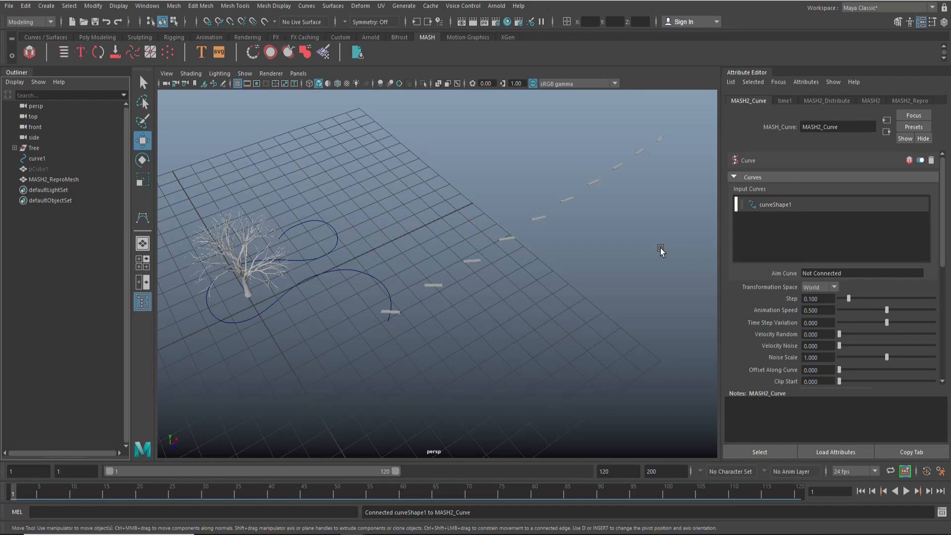
mouse_move(828, 108)
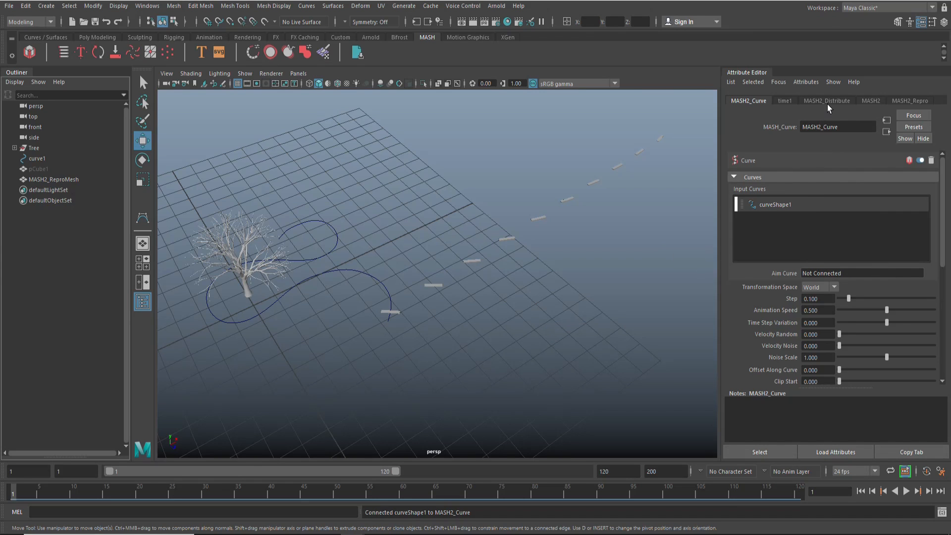
Set MASH2_Distribute's Distribution Type to Initial State and orbit to view the fanned boards
click(826, 100)
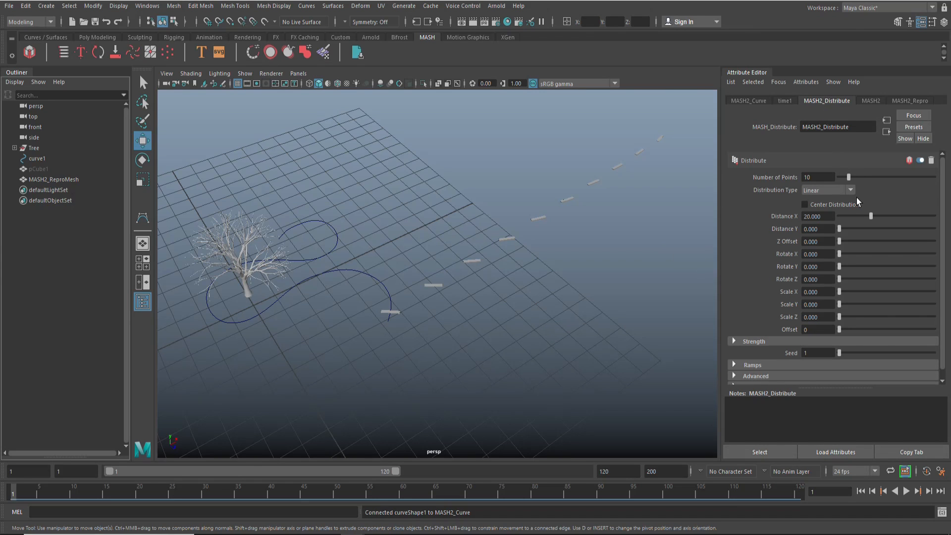
mouse_move(647, 161)
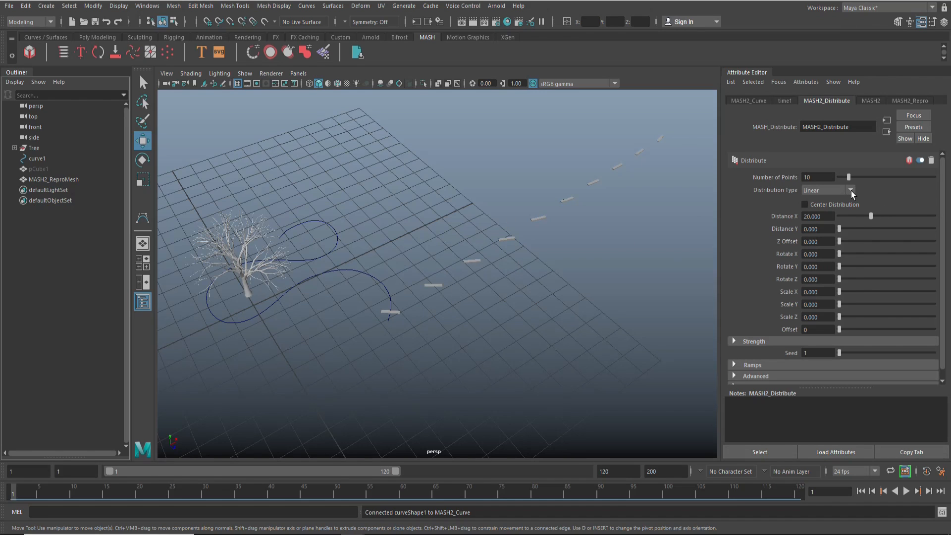
click(826, 190)
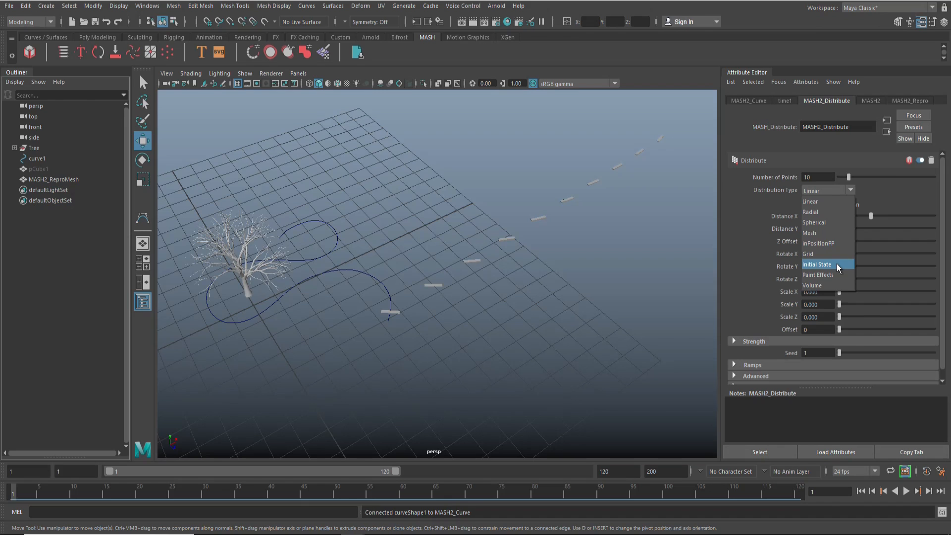
click(816, 264)
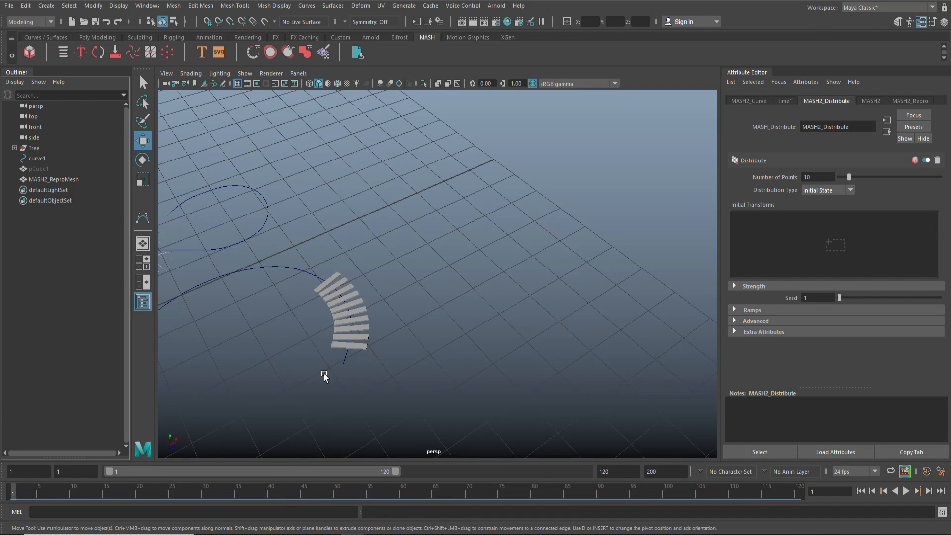
drag(324, 374, 582, 285)
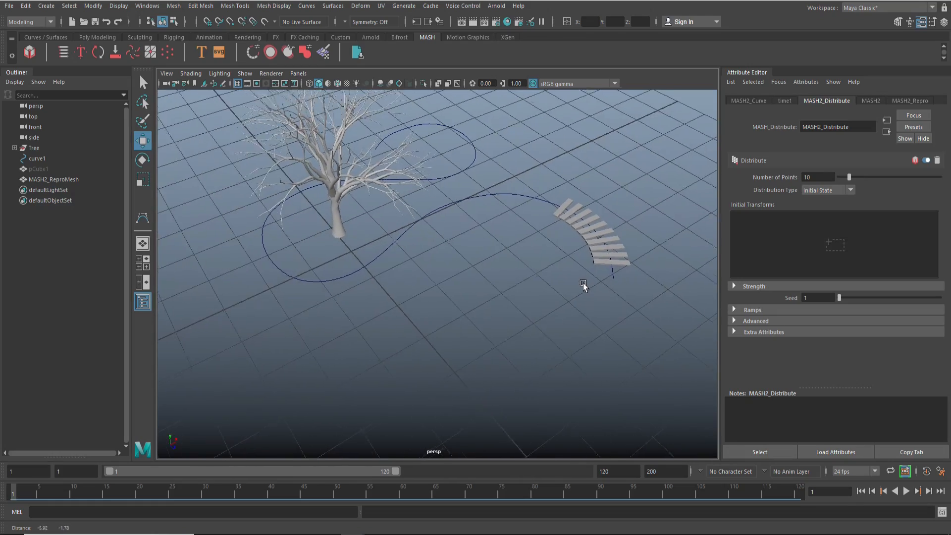
drag(582, 285, 600, 316)
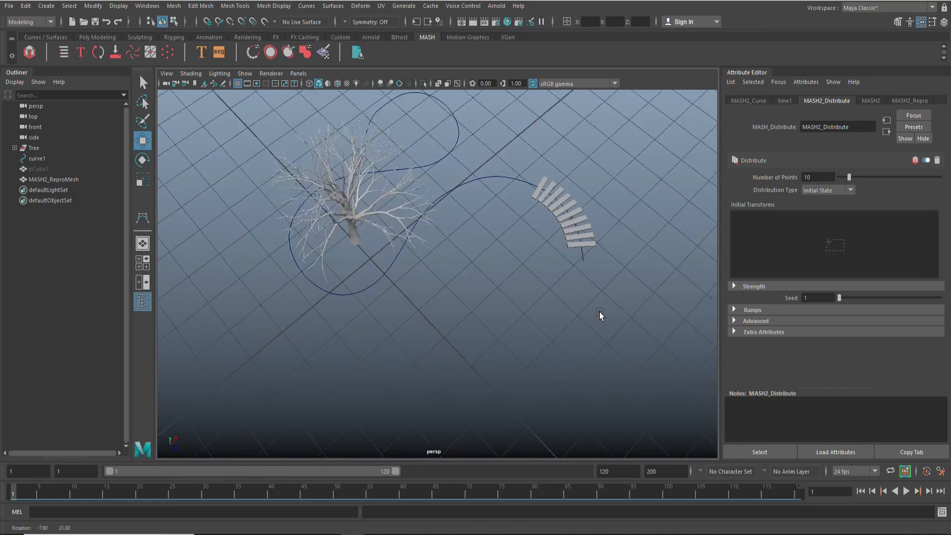
drag(600, 315, 591, 301)
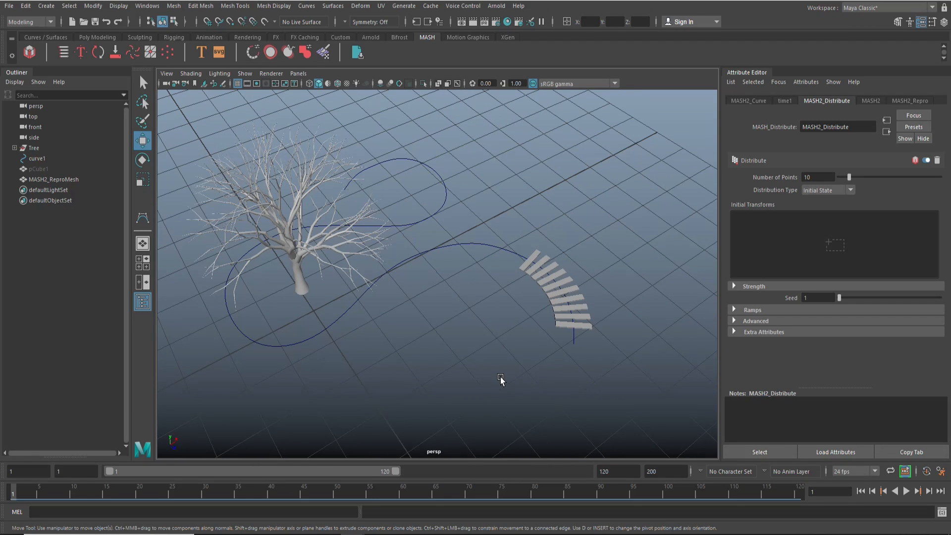
mouse_move(782, 186)
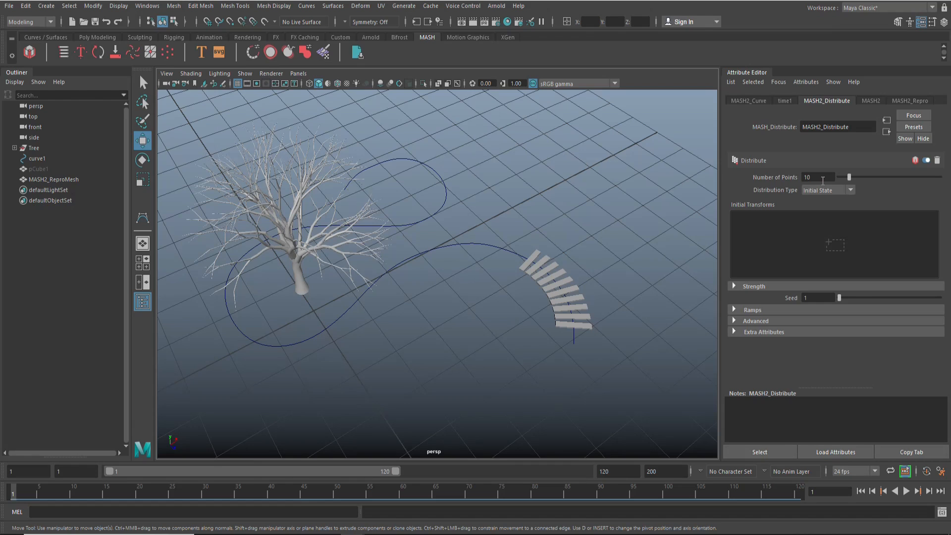
Set MASH2_Distribute's Number of Points to 200, then go back to the Curve node settings
click(817, 177)
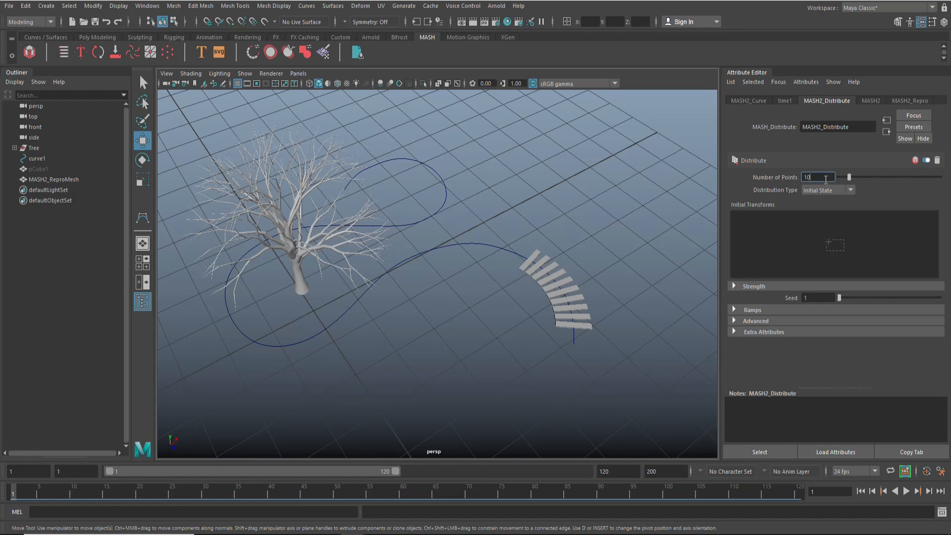
click(819, 178)
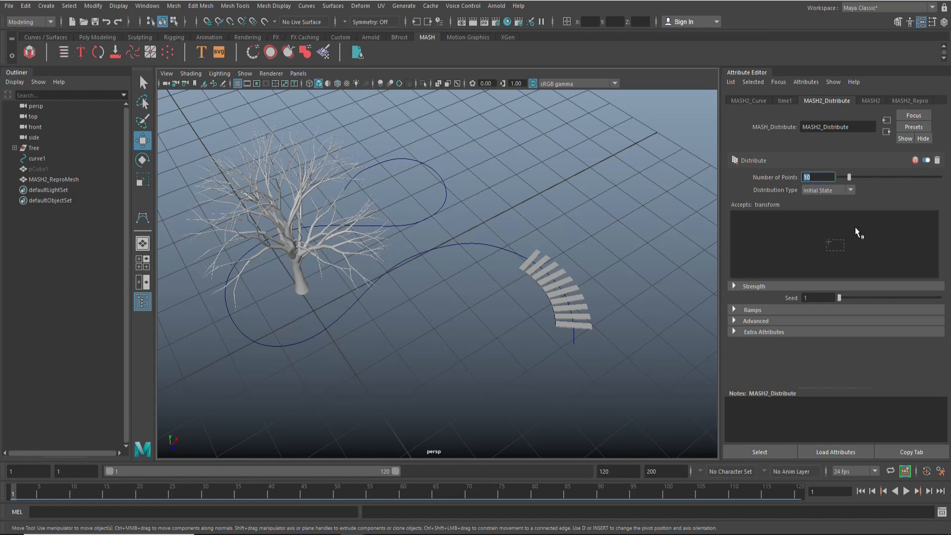
text(200)
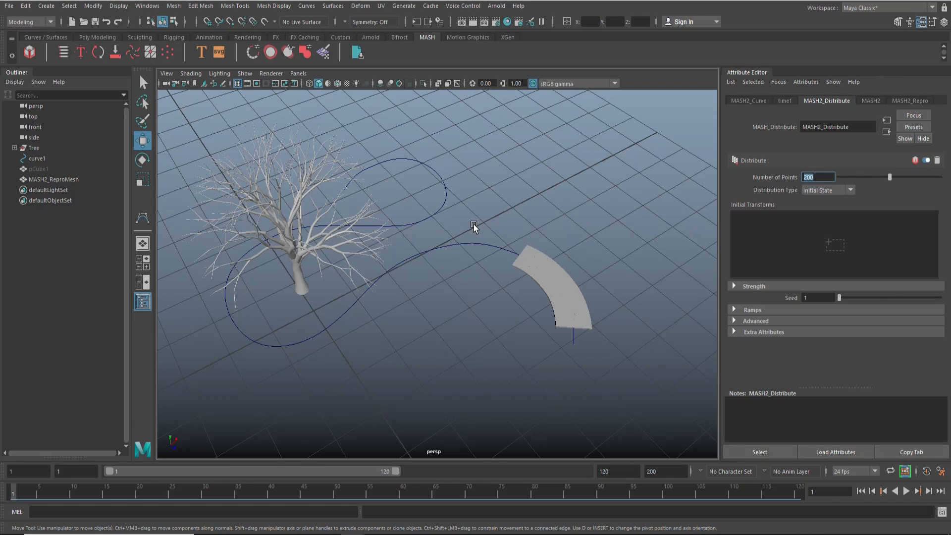
mouse_move(571, 353)
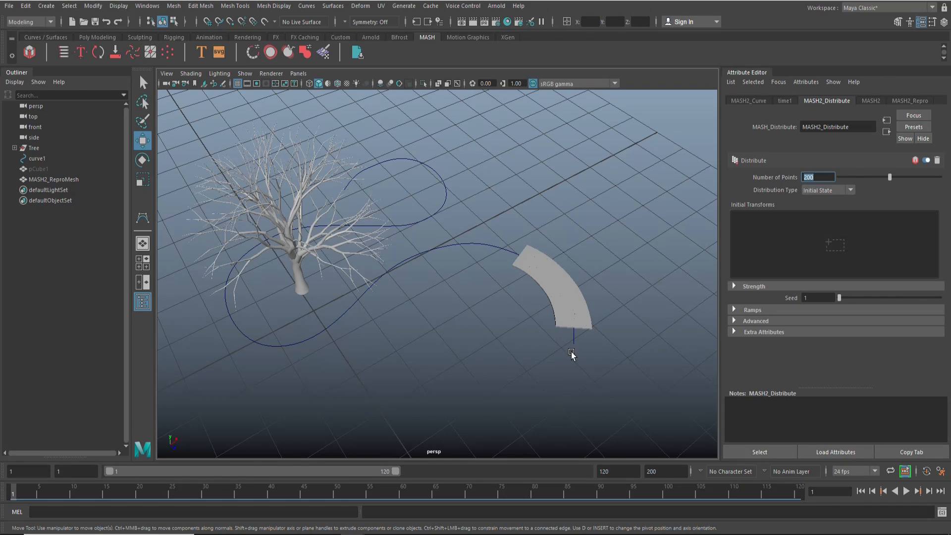
mouse_move(629, 236)
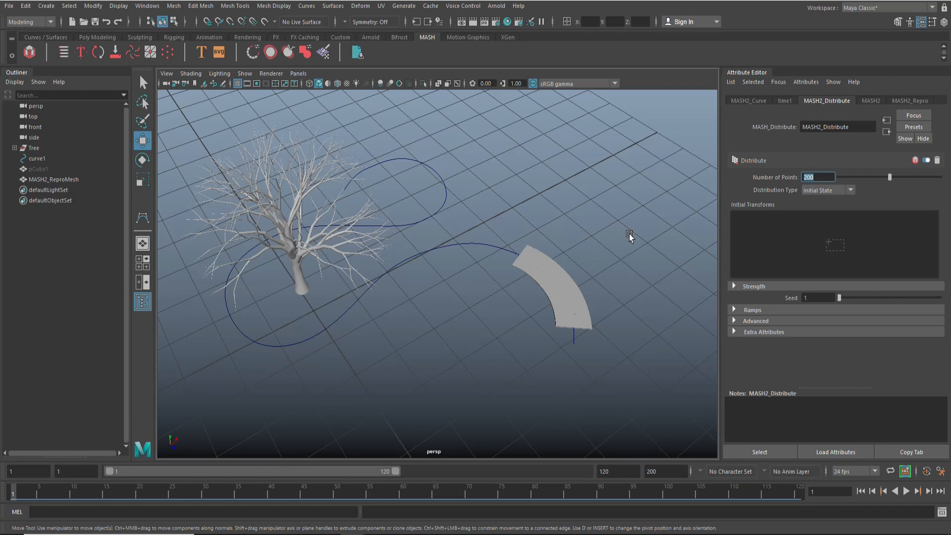
click(747, 100)
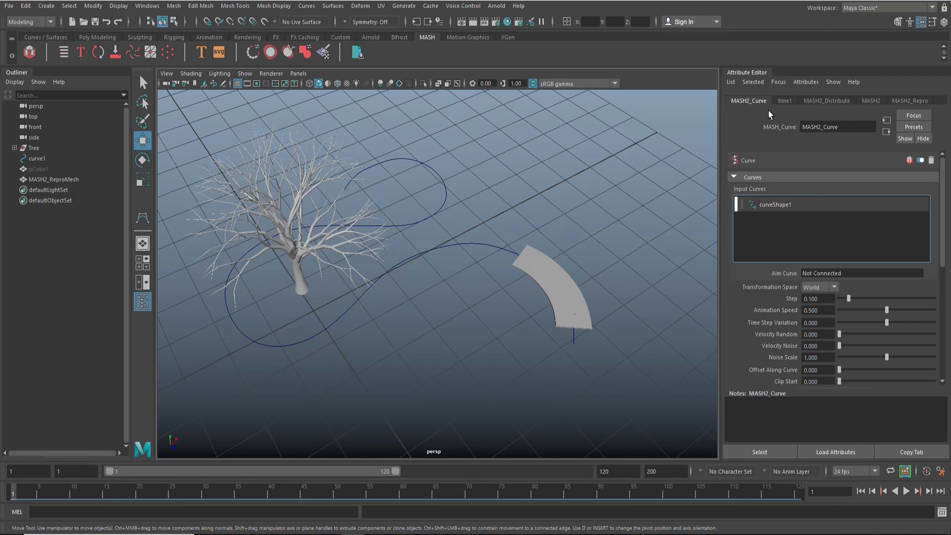
mouse_move(810, 308)
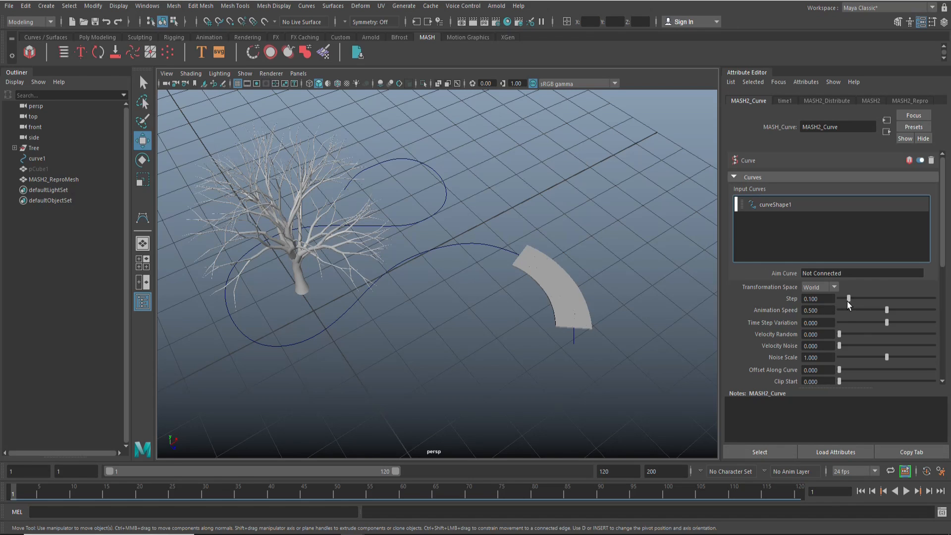
Raise the MASH2_Curve Step value to 1.000 so the 200 boards span the whole curve
drag(848, 298, 854, 302)
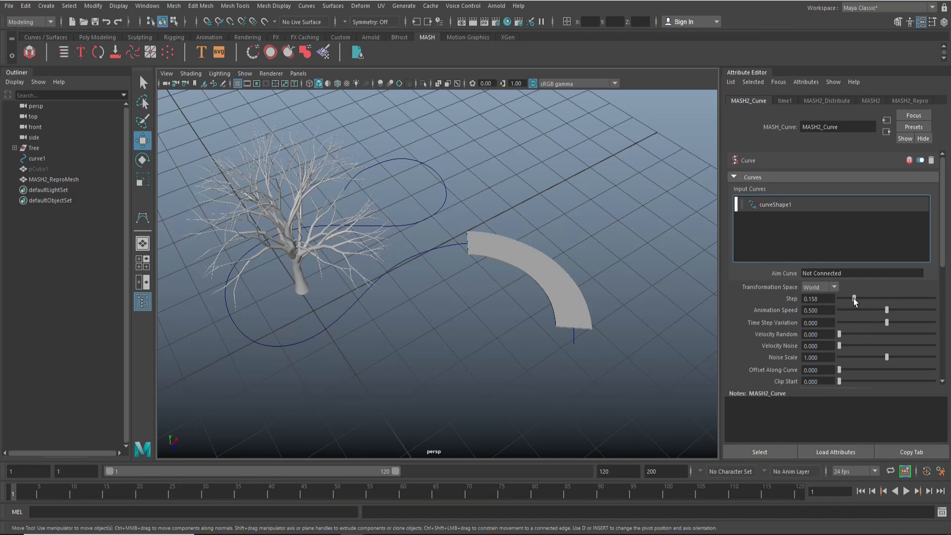
drag(852, 299, 867, 303)
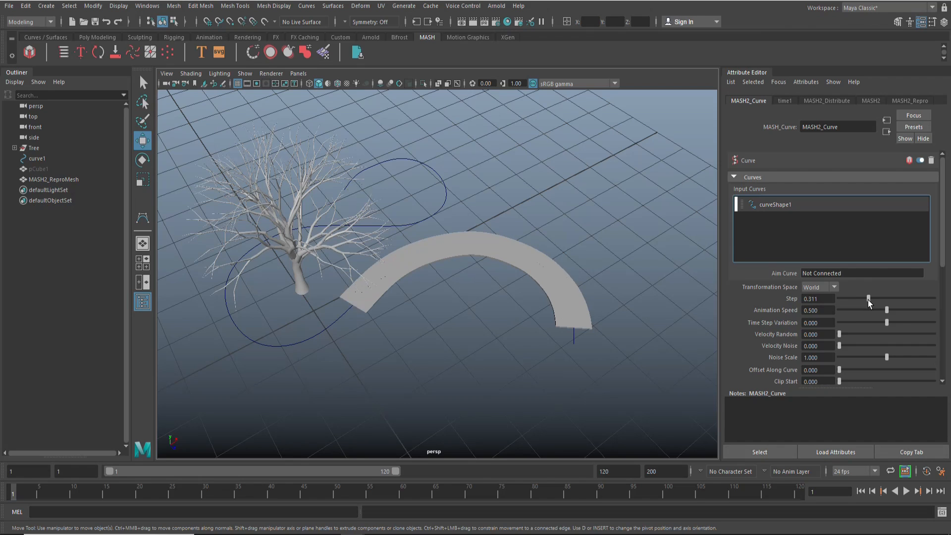
drag(867, 298, 899, 298)
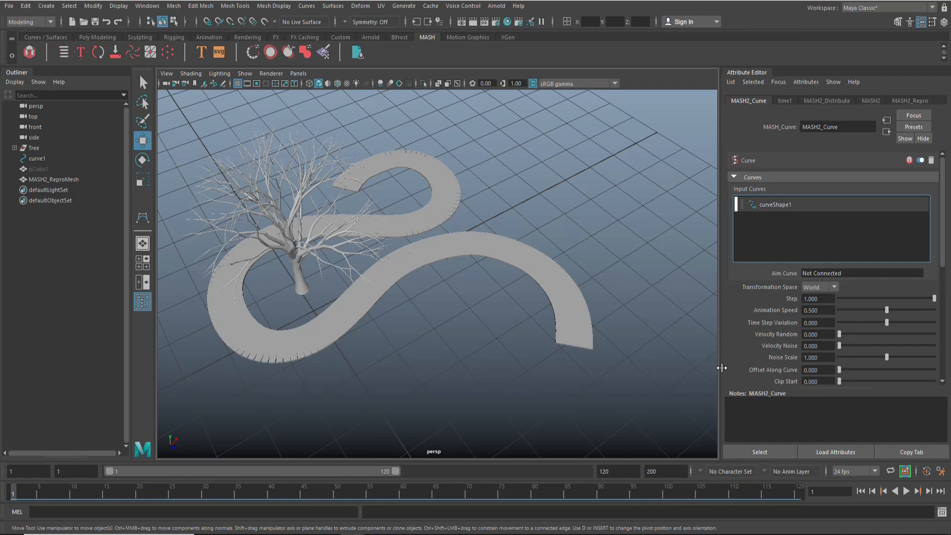
mouse_move(464, 337)
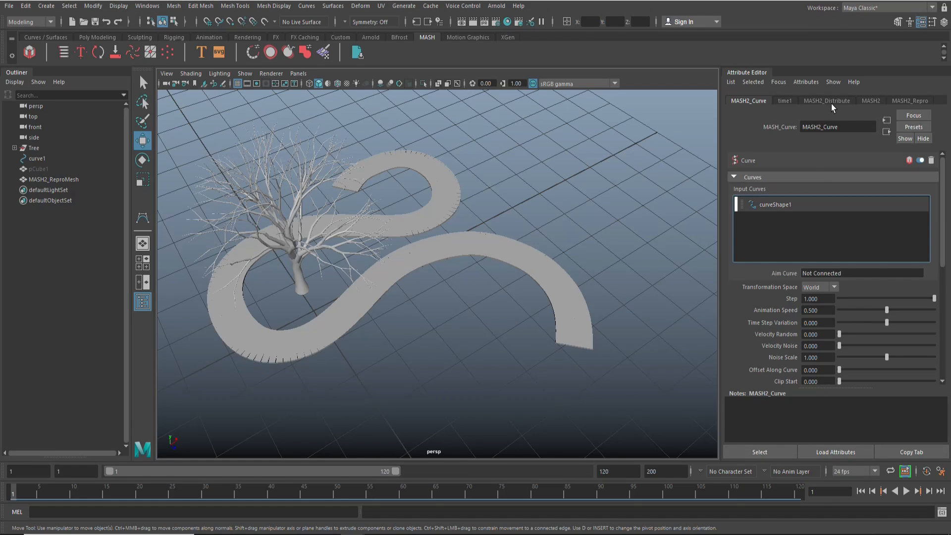
Set MASH2_Distribute's Number of Points to 120 and orbit around the tree to inspect the spaced planks
click(826, 100)
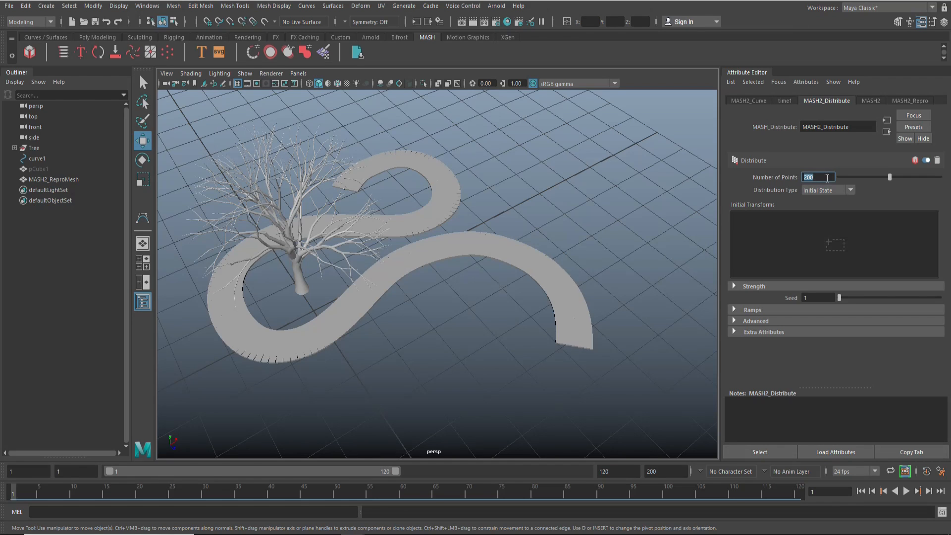
text(170)
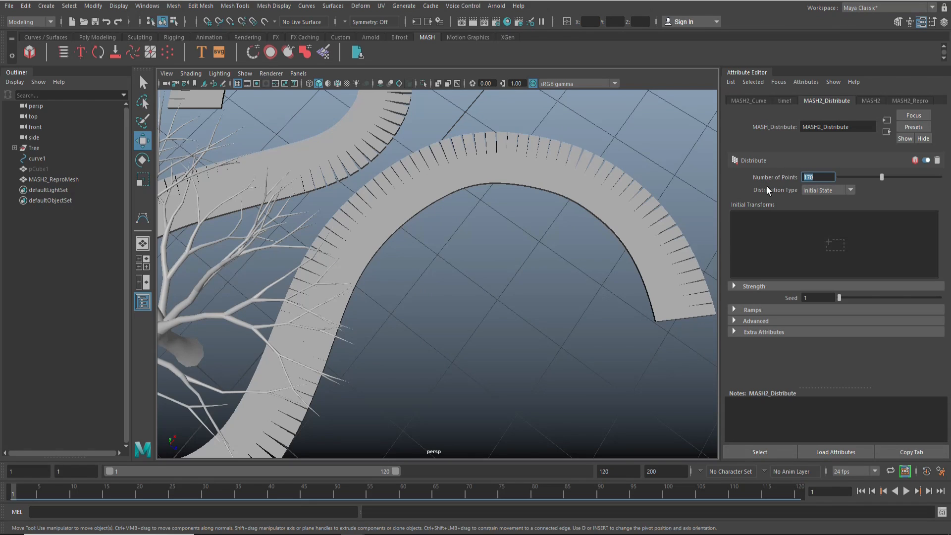
text(150)
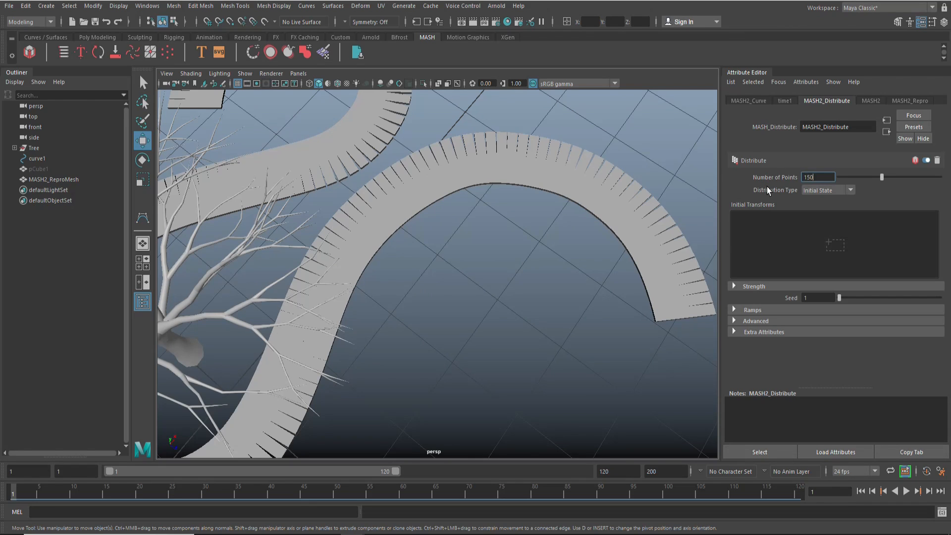
text(120)
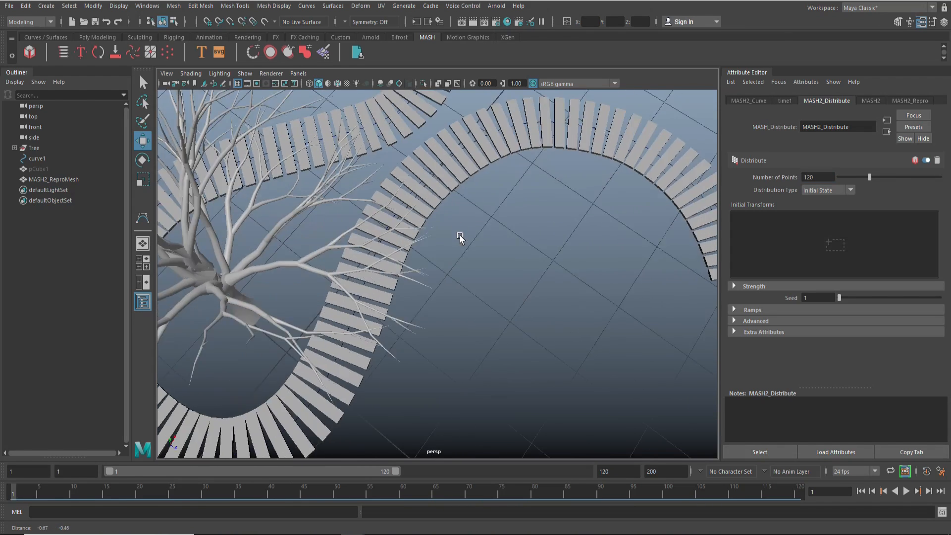
drag(459, 237, 636, 202)
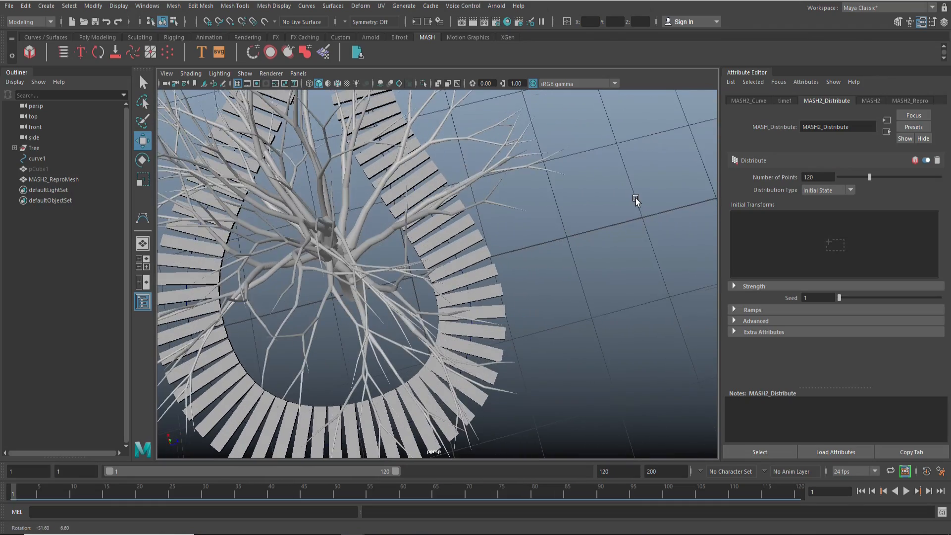
drag(636, 201, 626, 203)
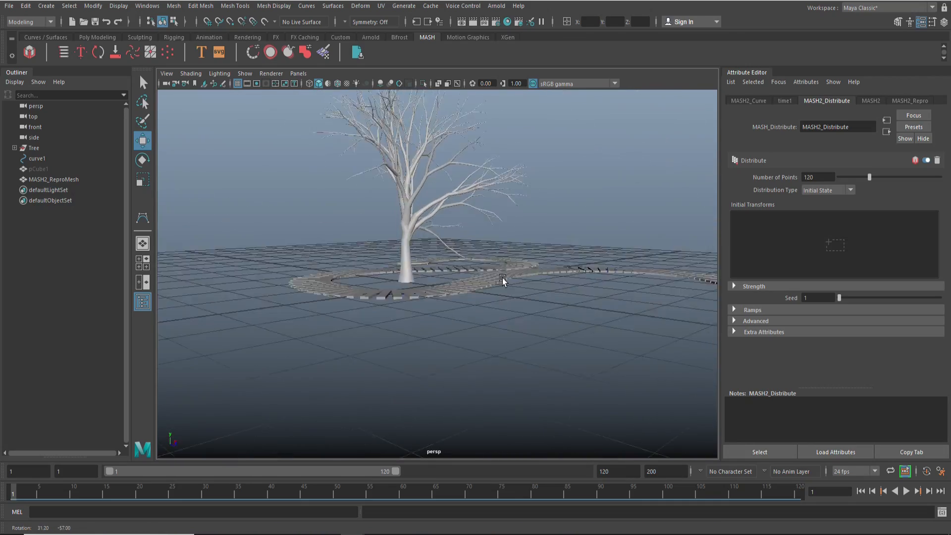
drag(502, 280, 524, 296)
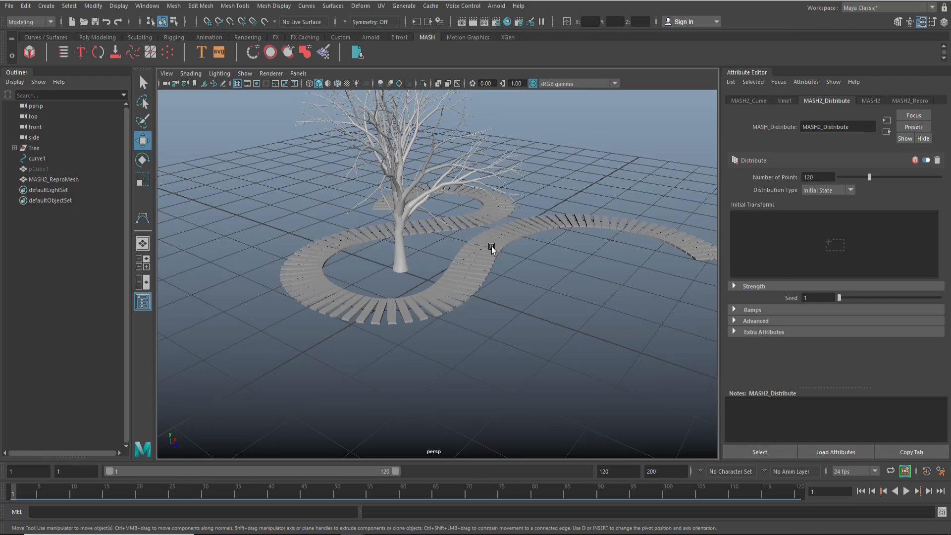
Delete MASH2_ReproMesh's construction history and remove curve1 from the scene
click(54, 179)
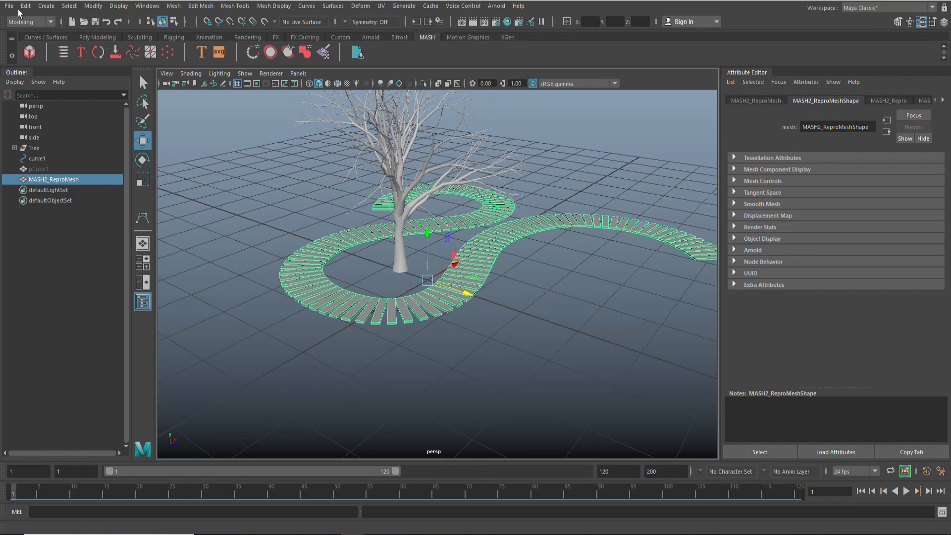
click(26, 6)
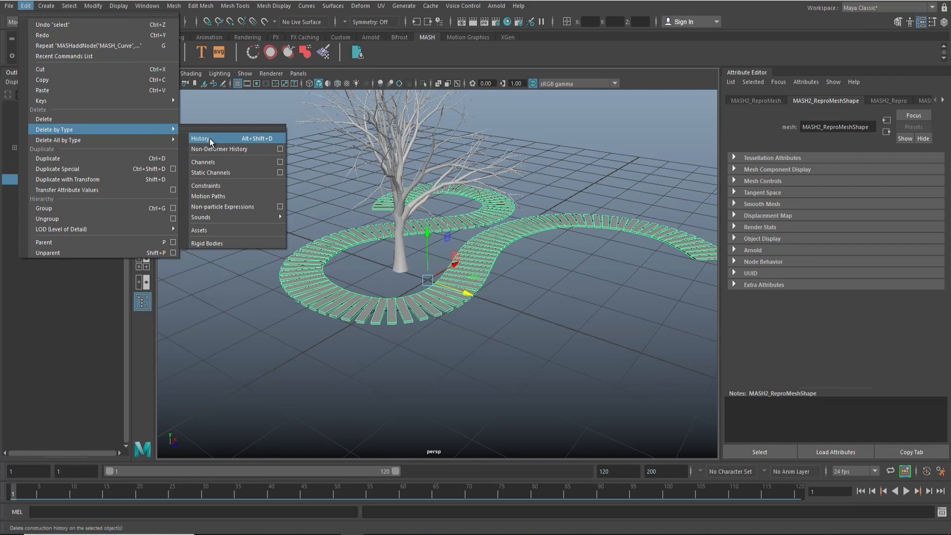
click(200, 138)
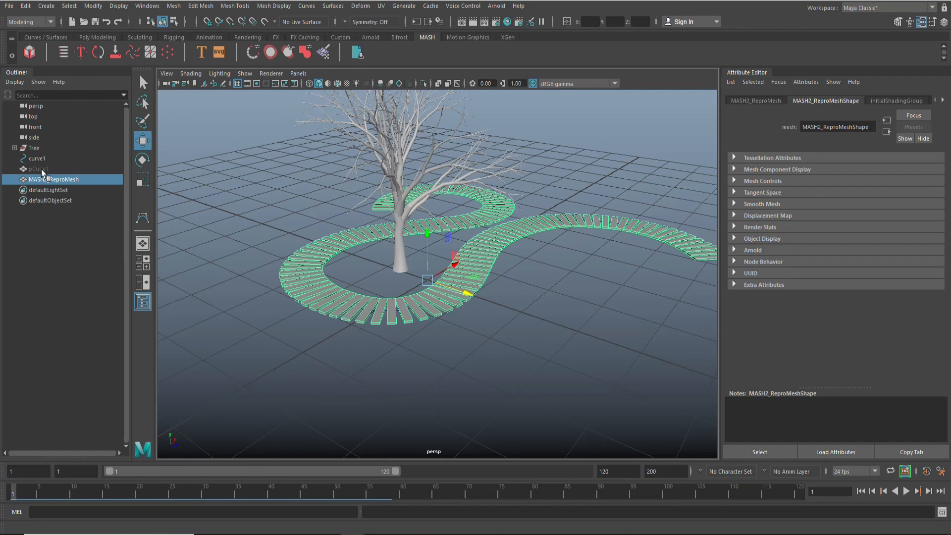
click(37, 159)
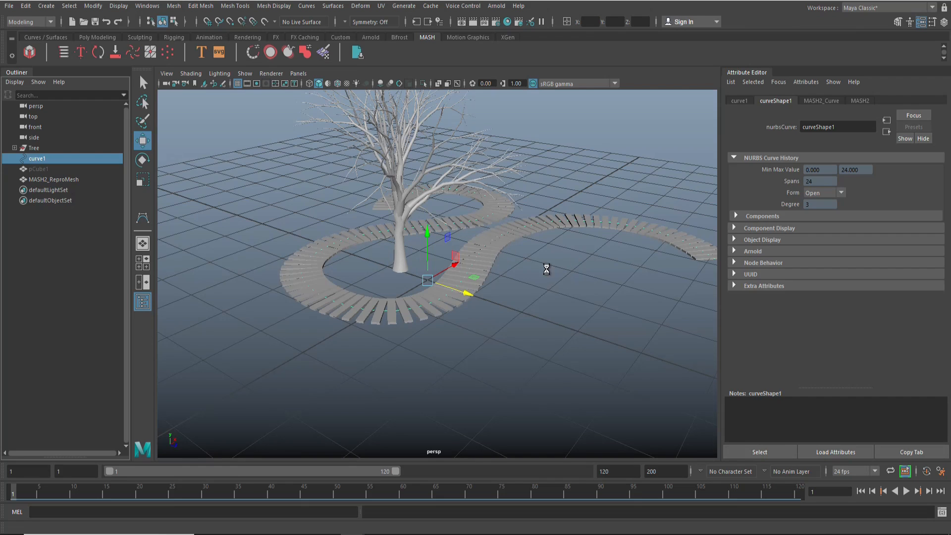
click(294, 297)
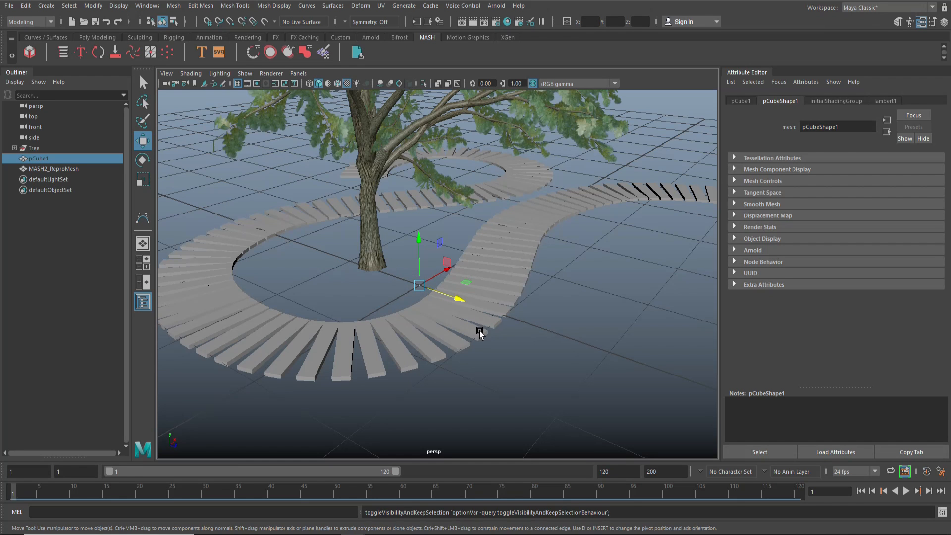
Select MASH2_ReproMesh and orbit out in a single perspective view to see the whole bench
click(54, 168)
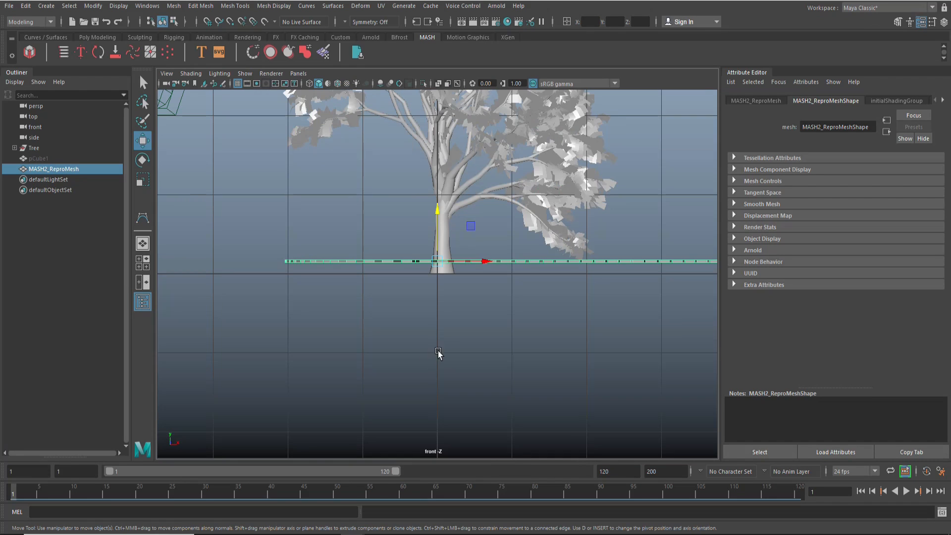
mouse_move(440, 211)
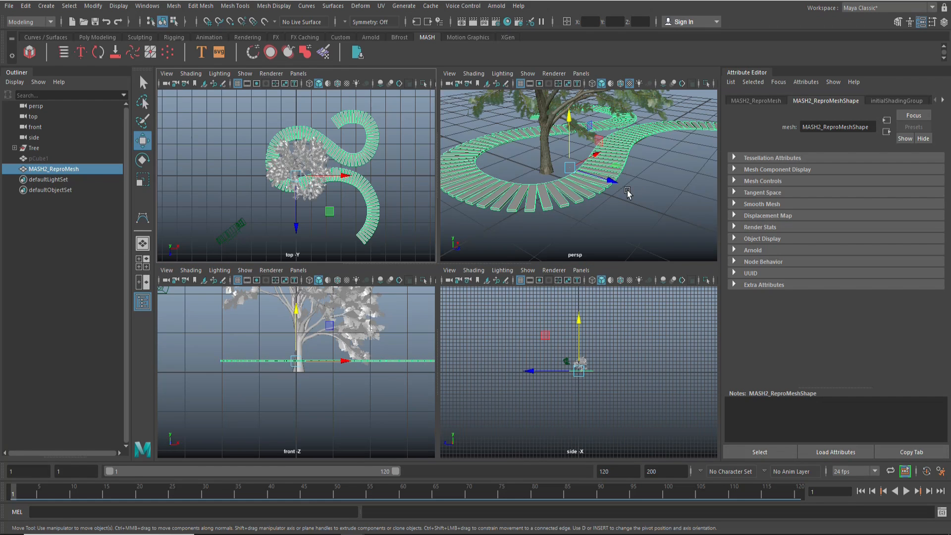
key(space)
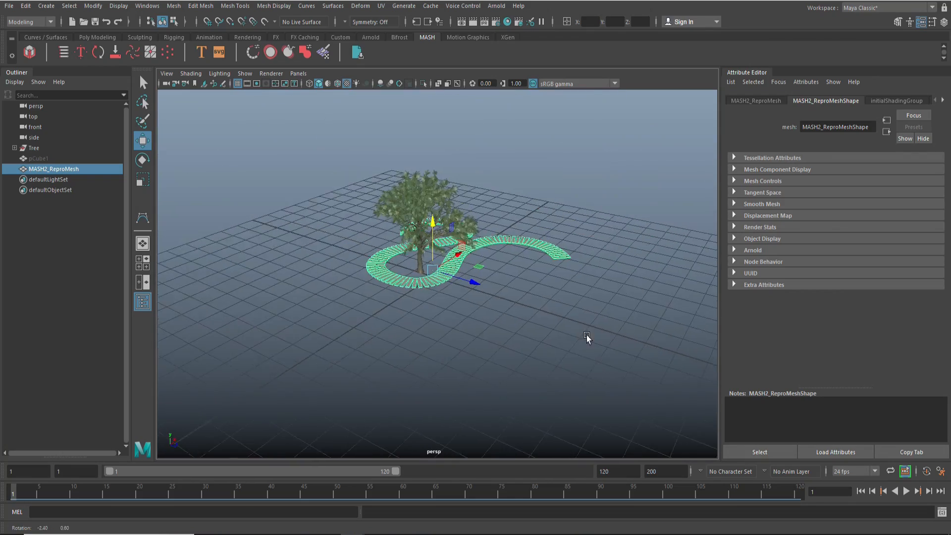
drag(586, 337, 537, 333)
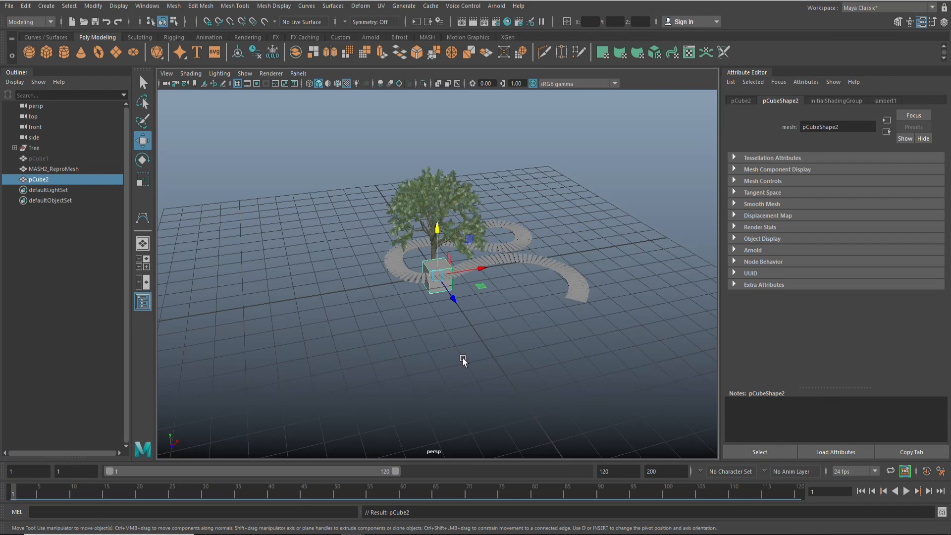
Resize the new cube and move it out to the bench's outer end
click(142, 179)
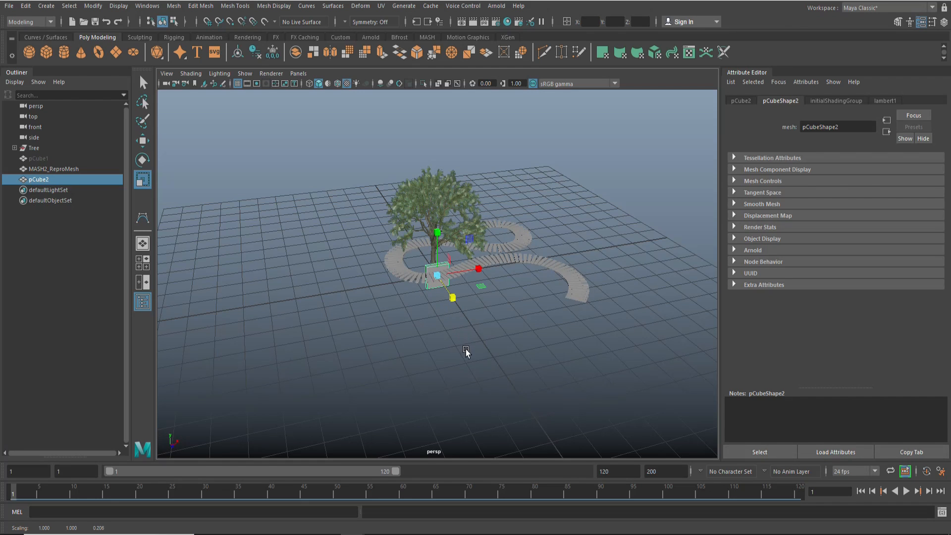
drag(436, 273, 573, 309)
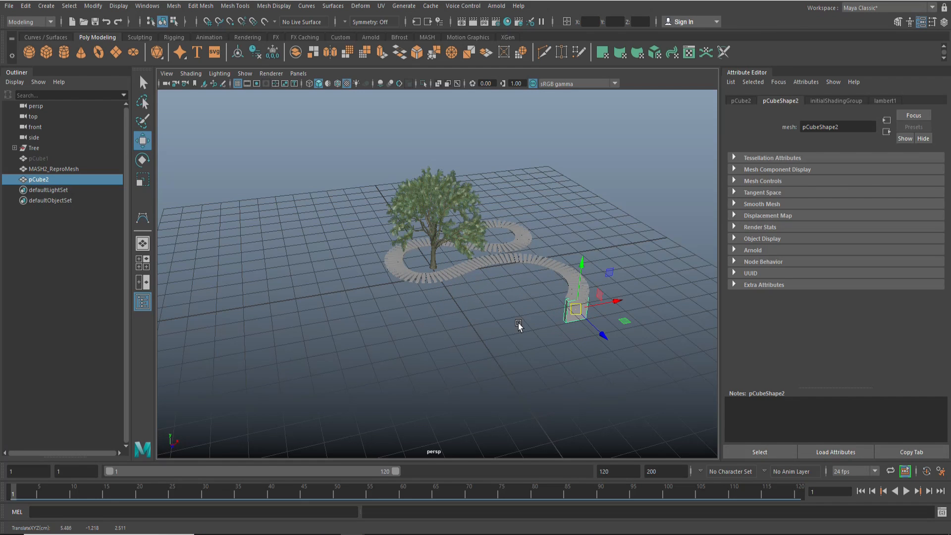
key(space)
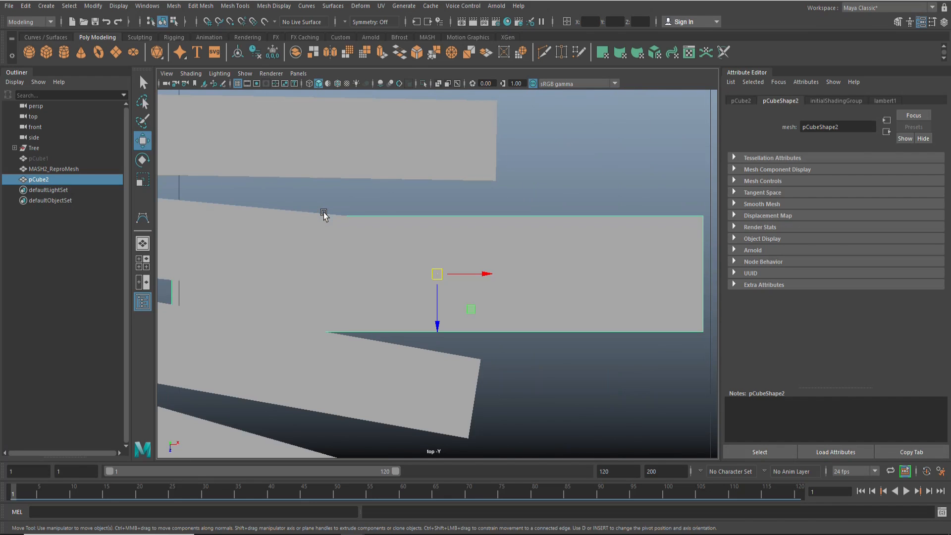
Rotate the cube to match the planks' angle and lift it up to the boards
key(4)
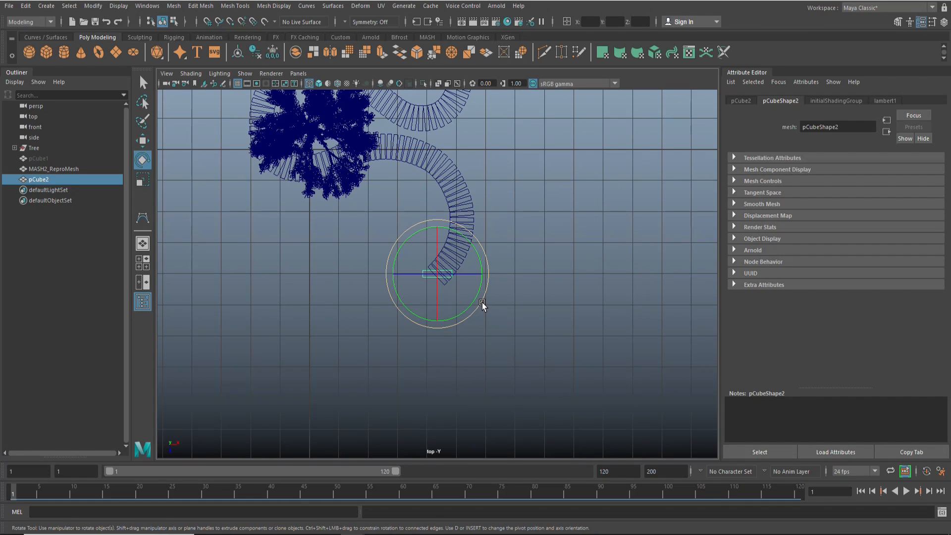
drag(482, 303, 448, 333)
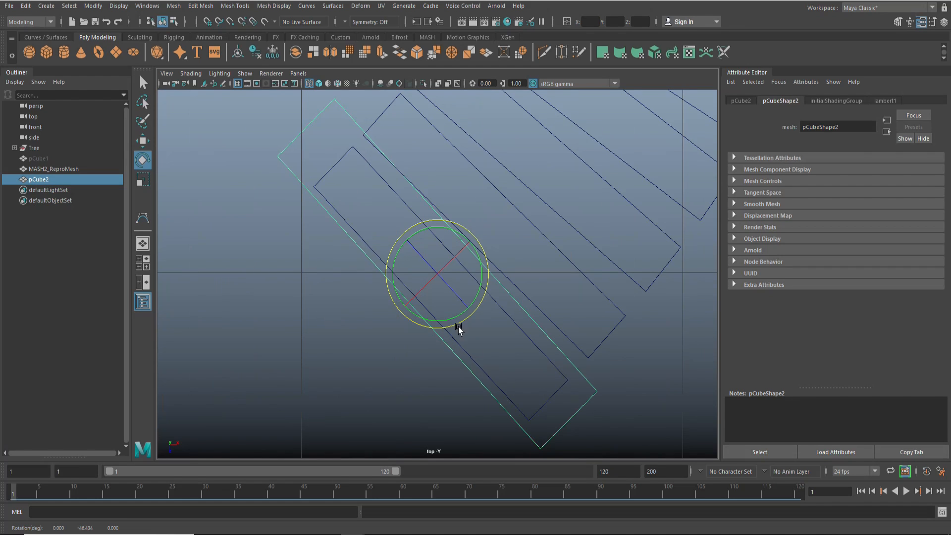
drag(458, 329, 458, 320)
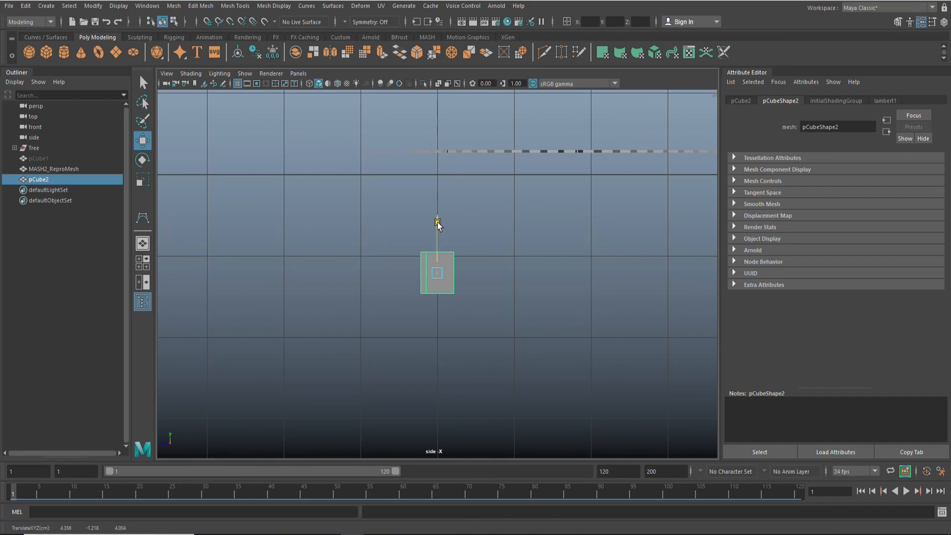
drag(437, 221, 441, 121)
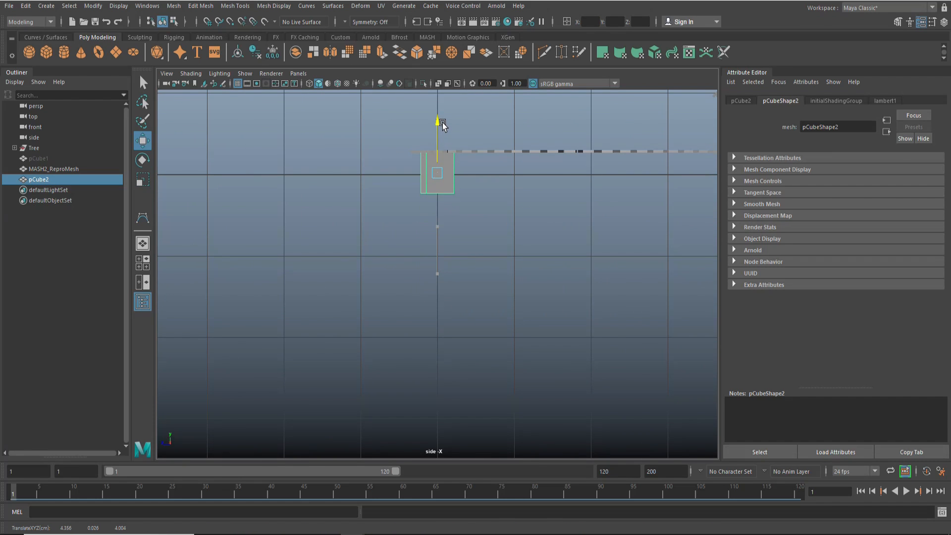